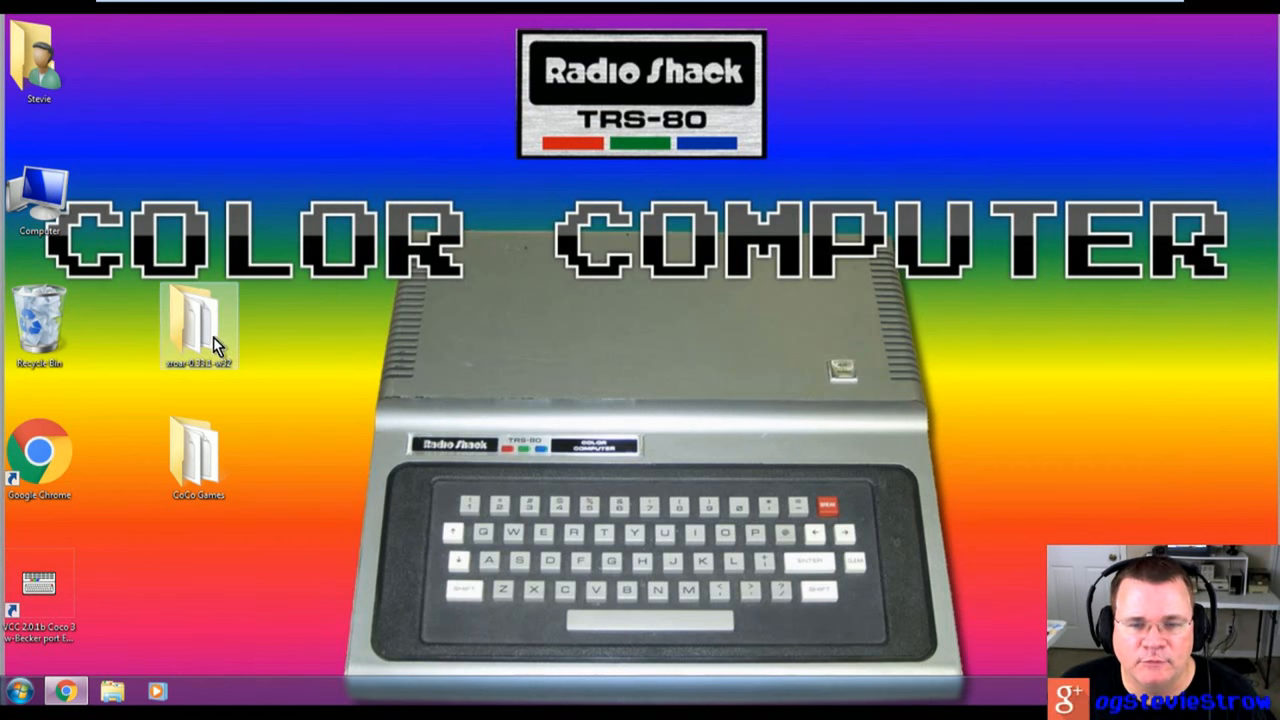
# Step: Launch xroar.exe from its folder, allow it past the security warning and centre the window
pyautogui.doubleClick(198, 324)
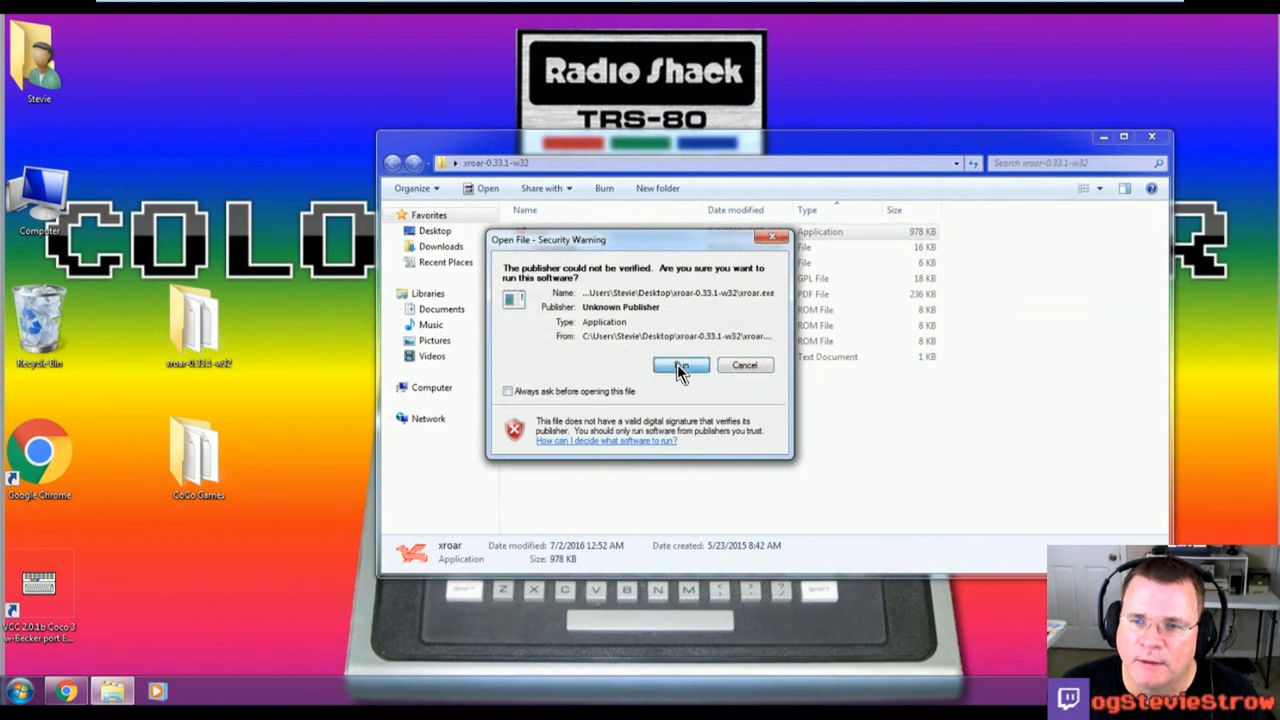
pyautogui.click(680, 364)
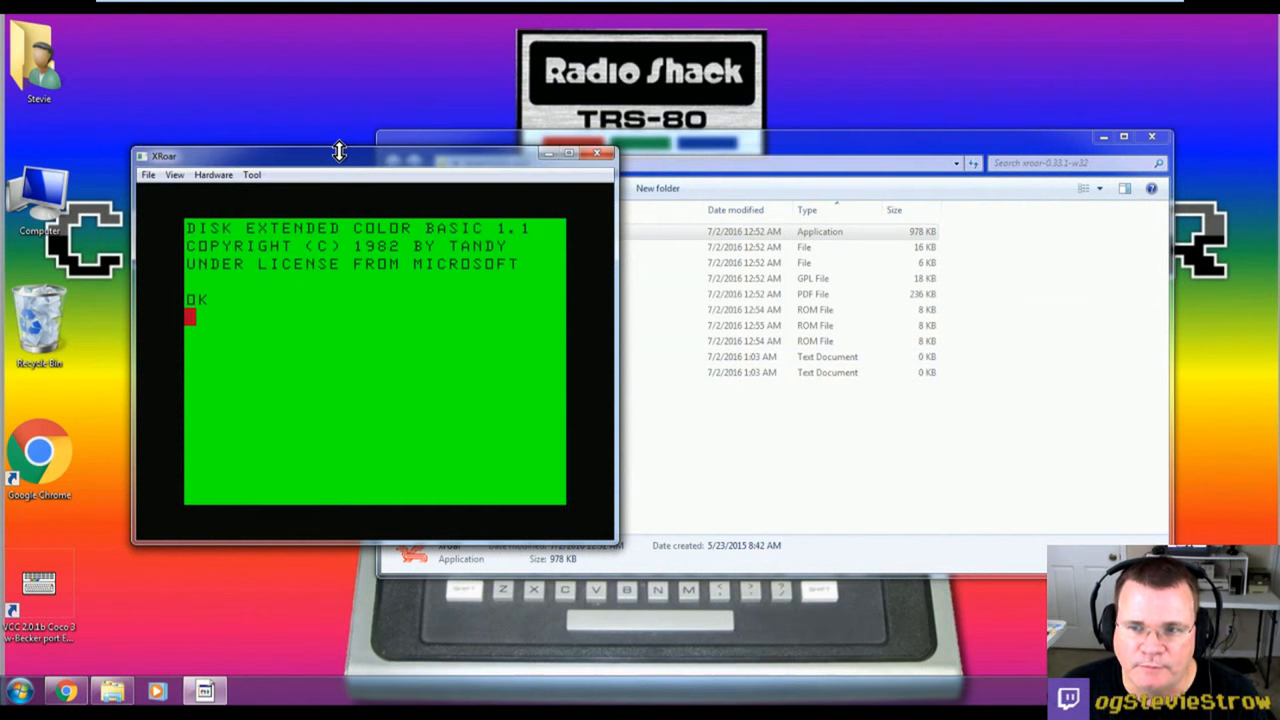
pyautogui.moveTo(340, 156); pyautogui.dragTo(536, 198)
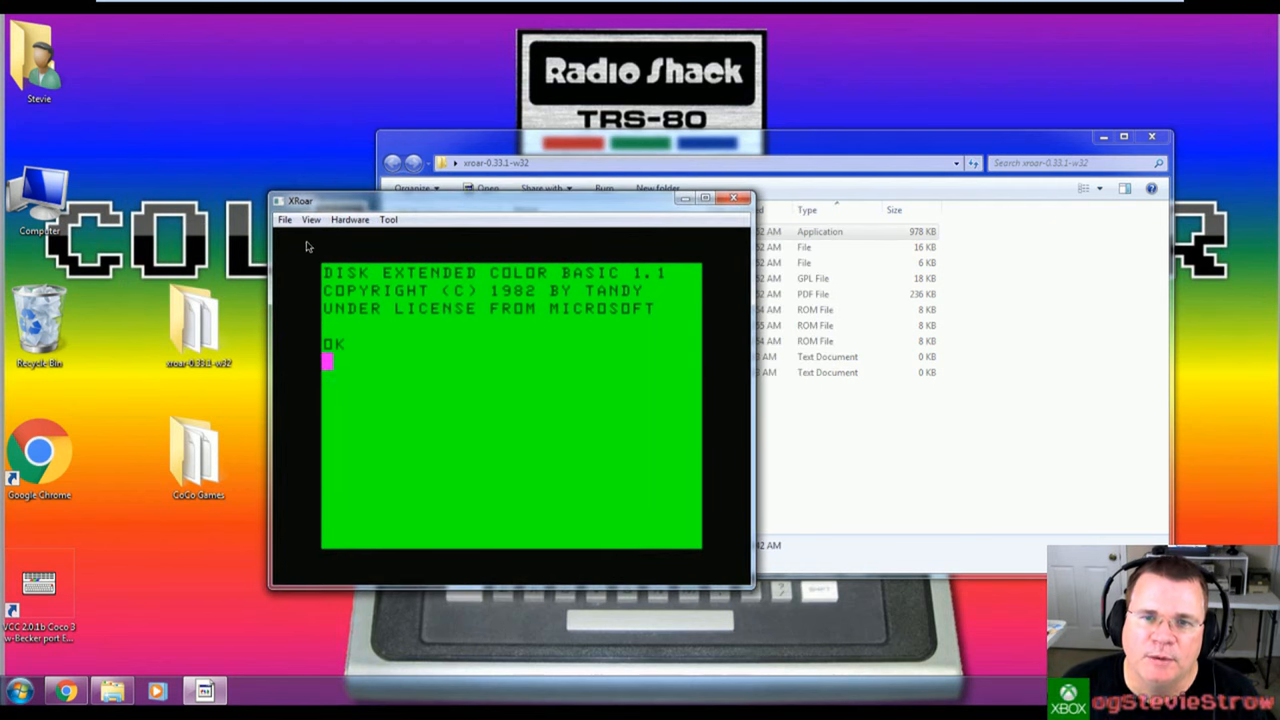
# Step: Insert SHOOT.DSK from Desktop > CoCo Games into the emulated drive
pyautogui.click(284, 218)
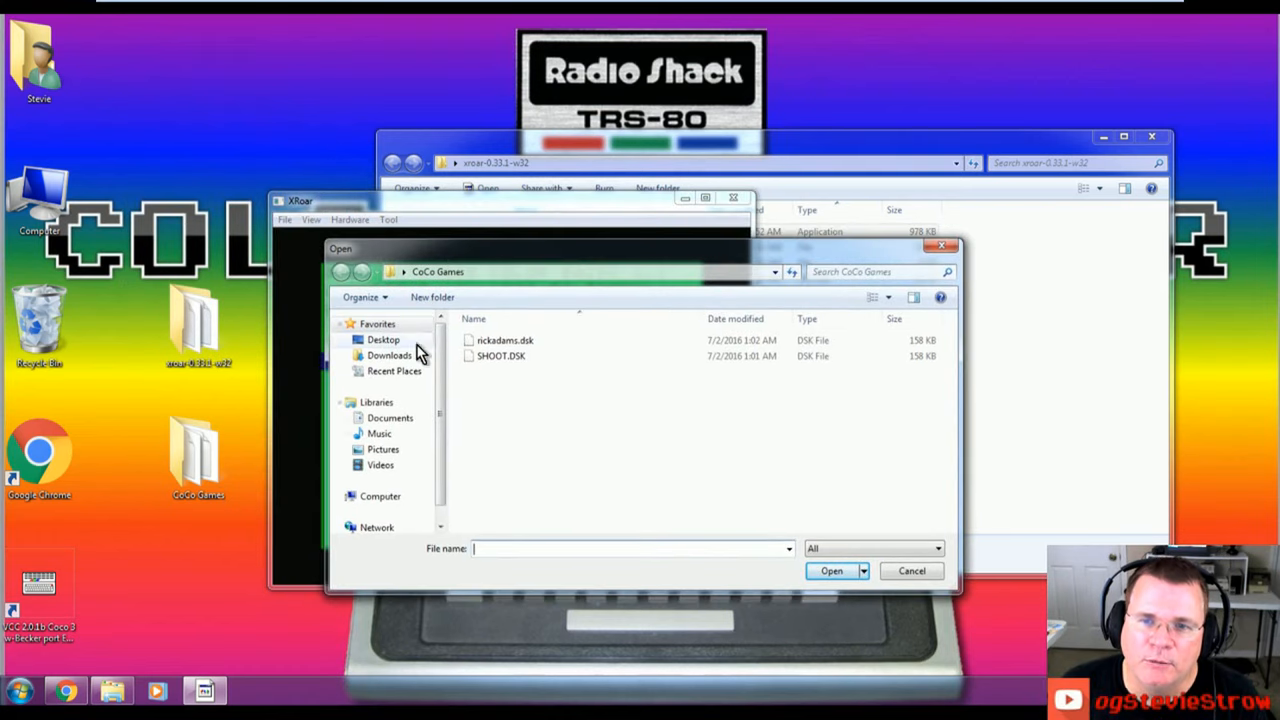
pyautogui.click(384, 340)
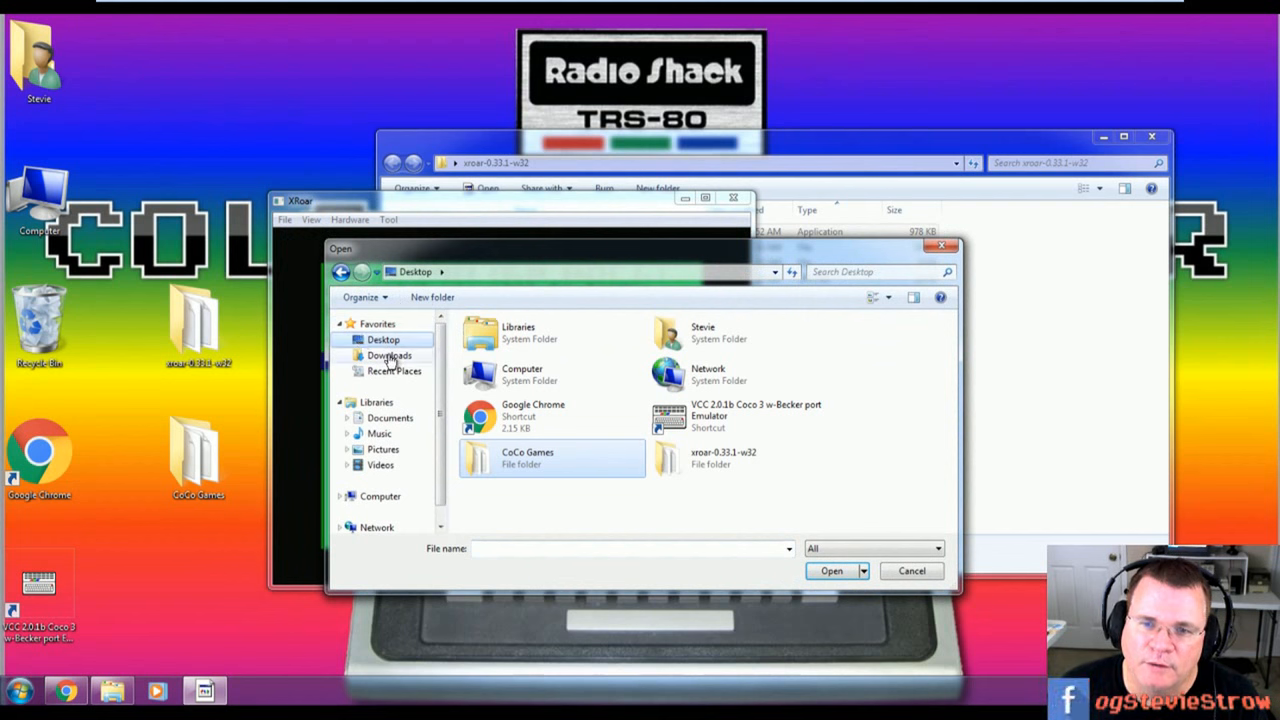
pyautogui.doubleClick(528, 456)
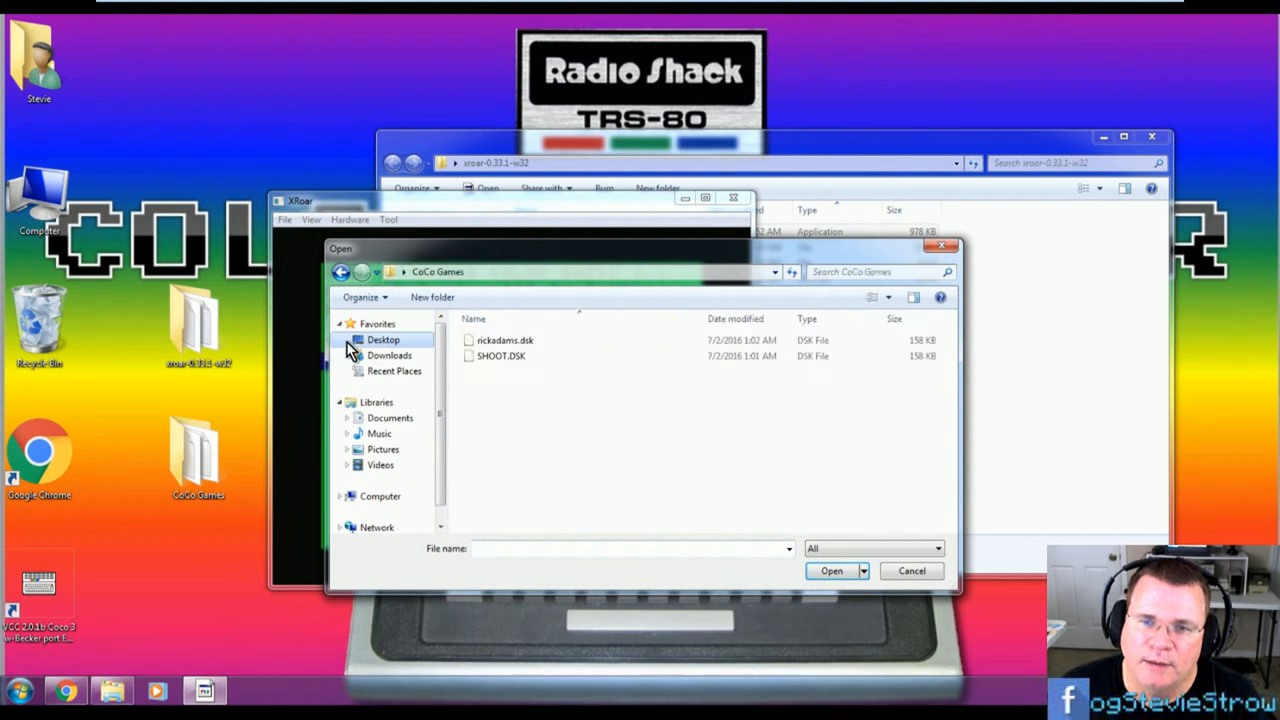
pyautogui.click(500, 356)
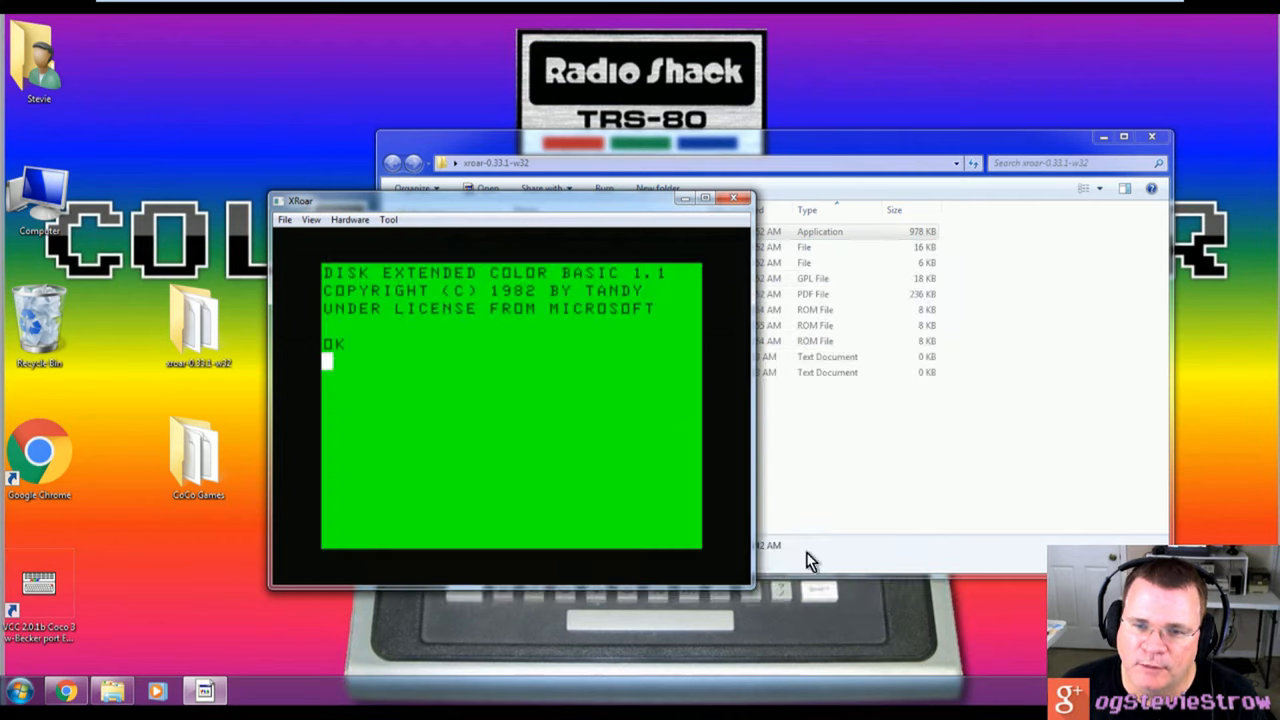
pyautogui.moveTo(524, 200); pyautogui.dragTo(330, 198)
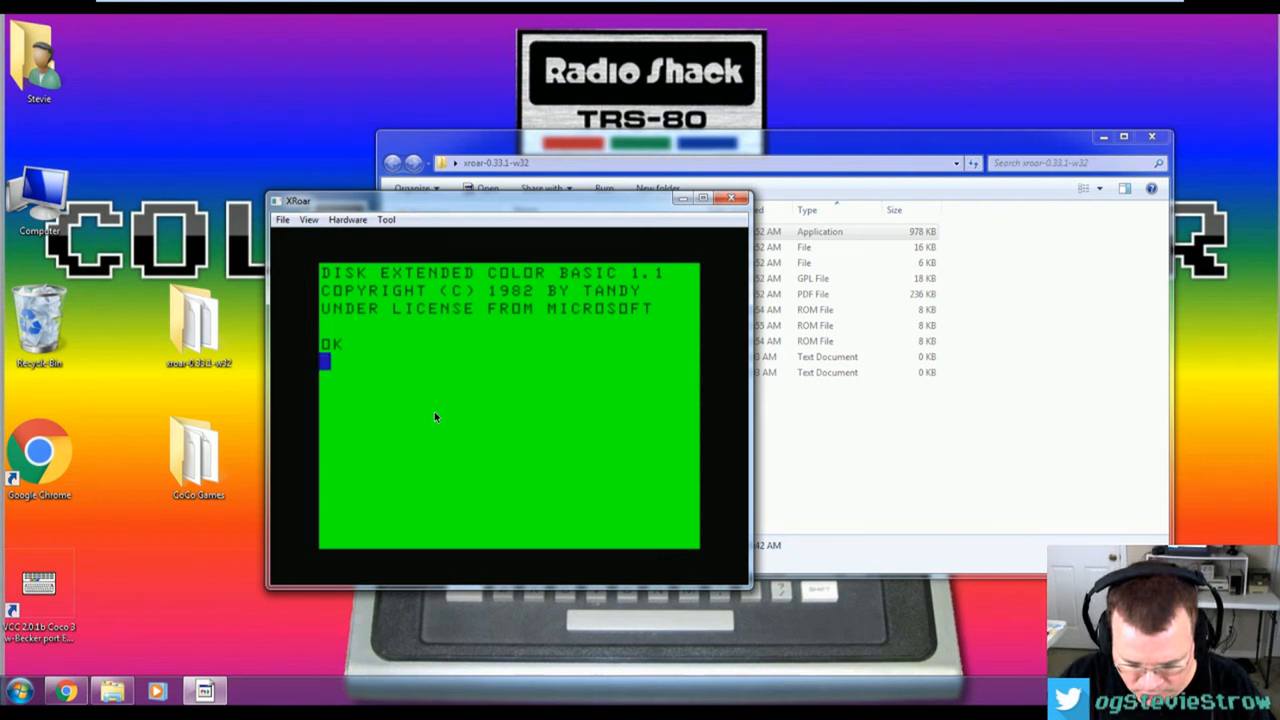
# Step: List the disk's directory with DIR
pyautogui.write('DIR')
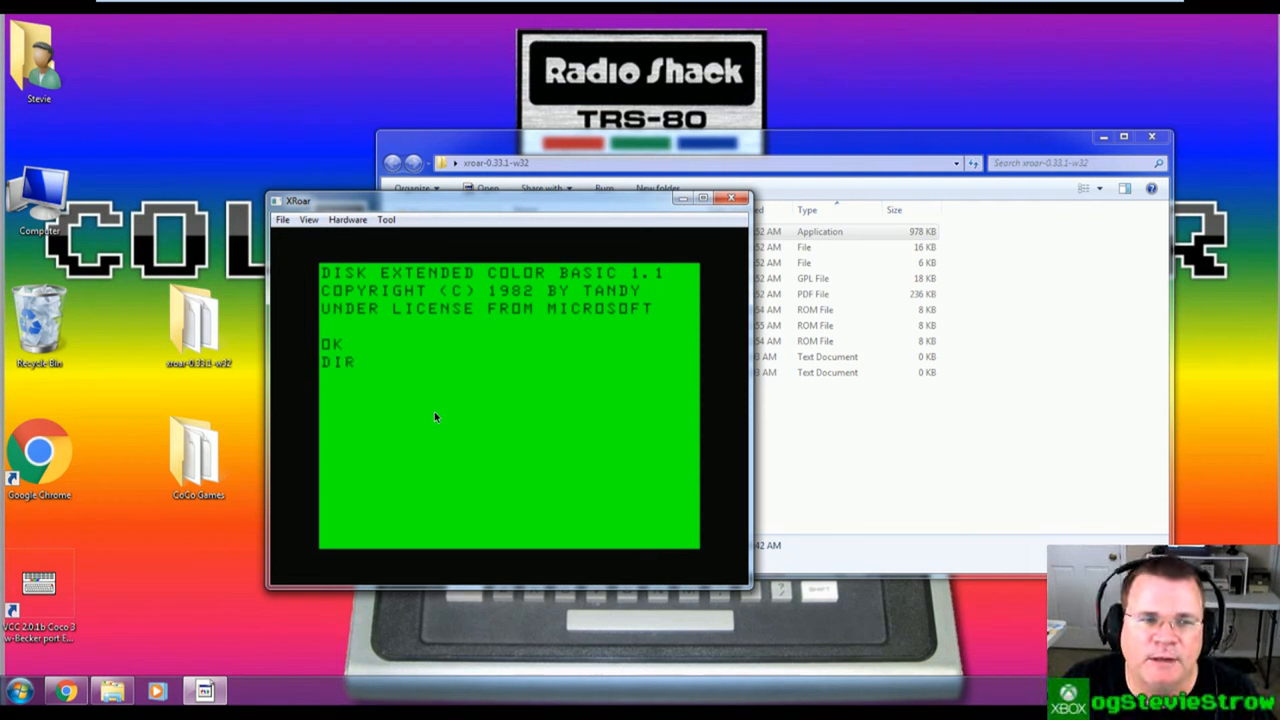
pyautogui.press('Return')
pyautogui.write('LOADM')
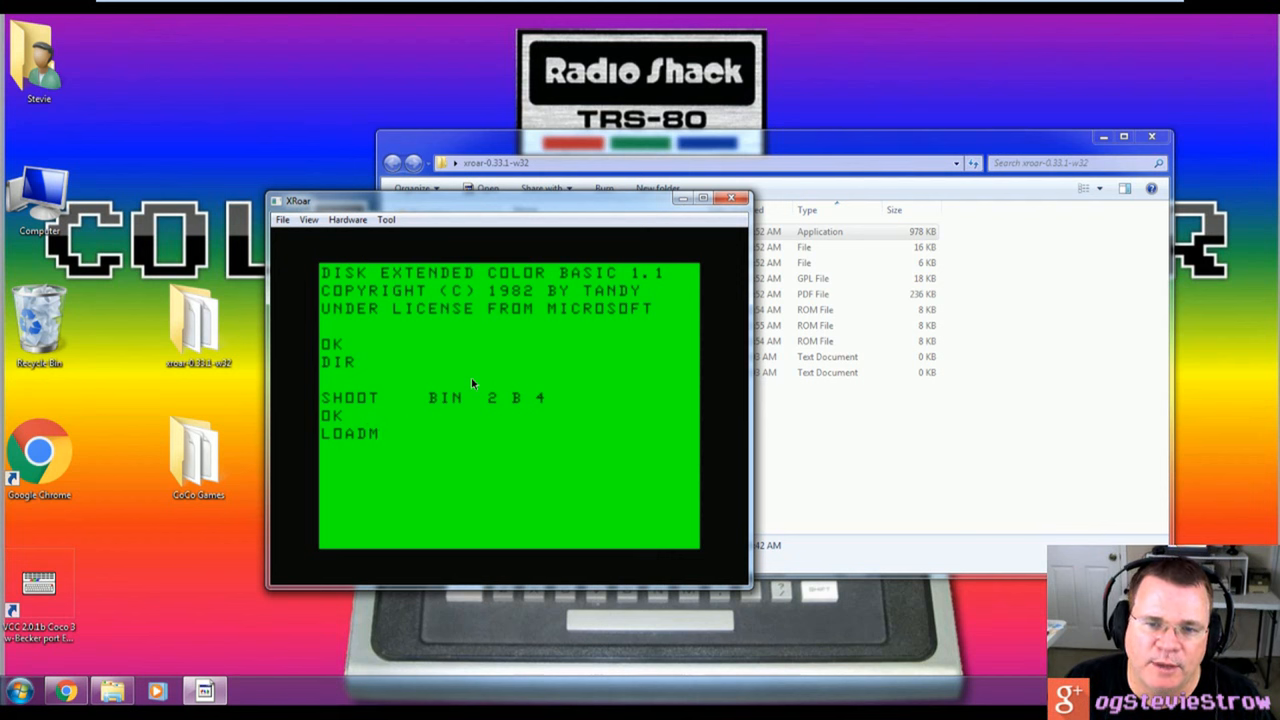
# Step: Load SHOOT into memory with LOADM "SHOOT and start it with EXEC
pyautogui.write('"')
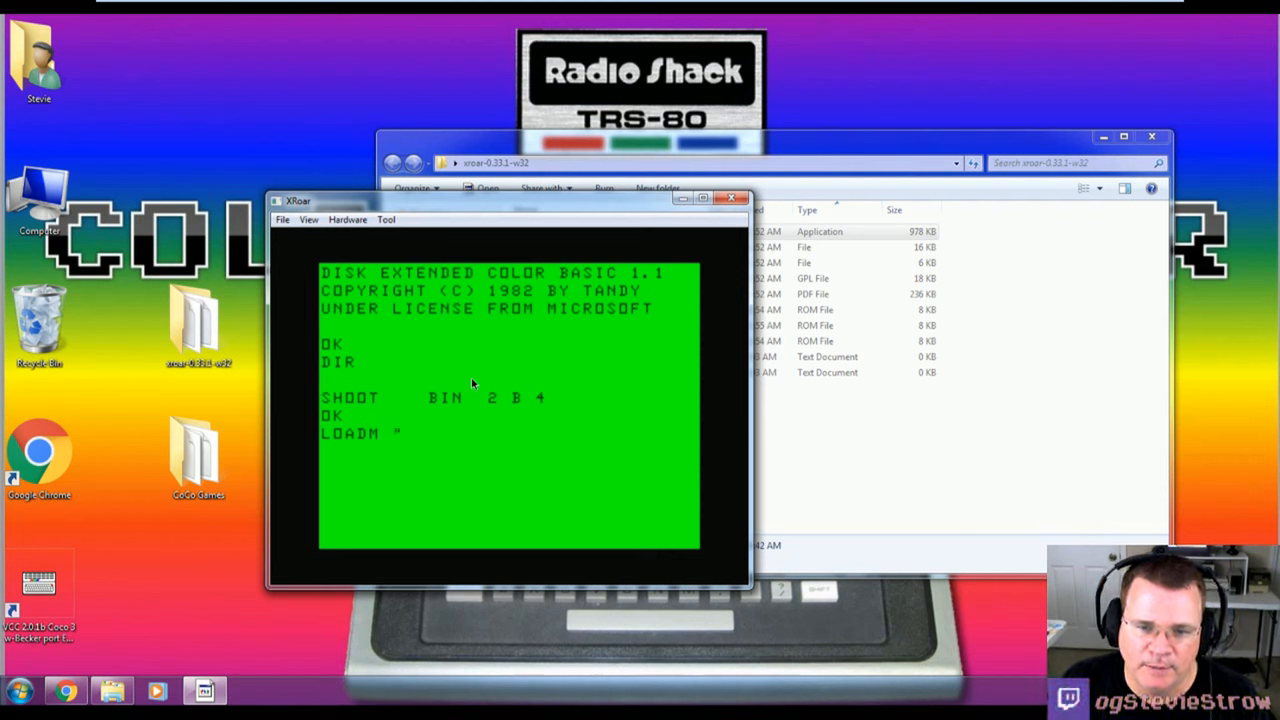
pyautogui.write('SHOOT')
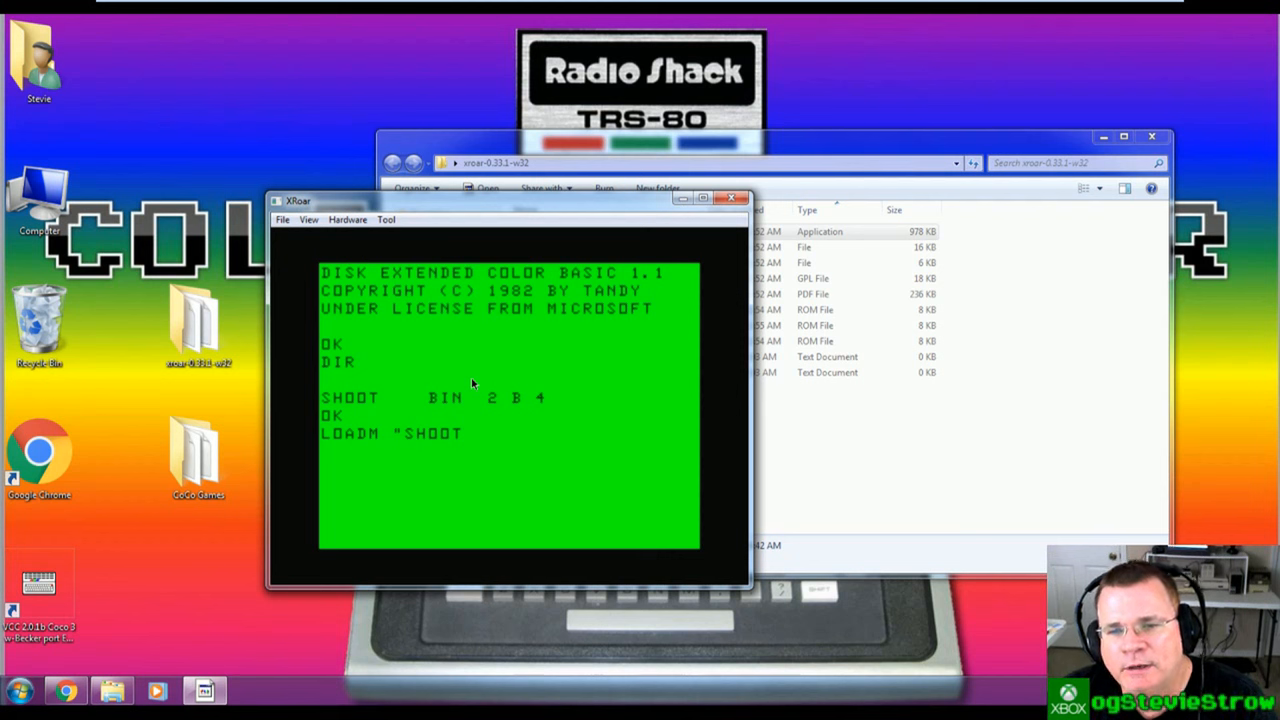
pyautogui.press('Return')
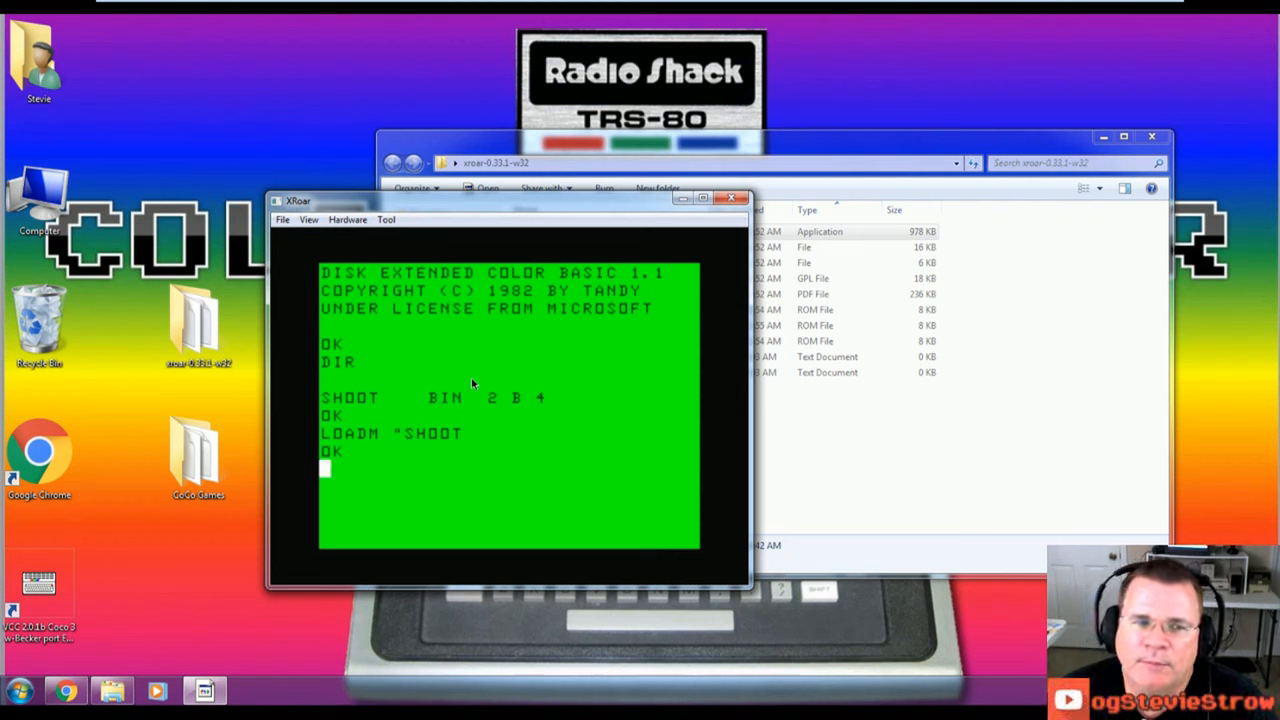
pyautogui.write('EXE')
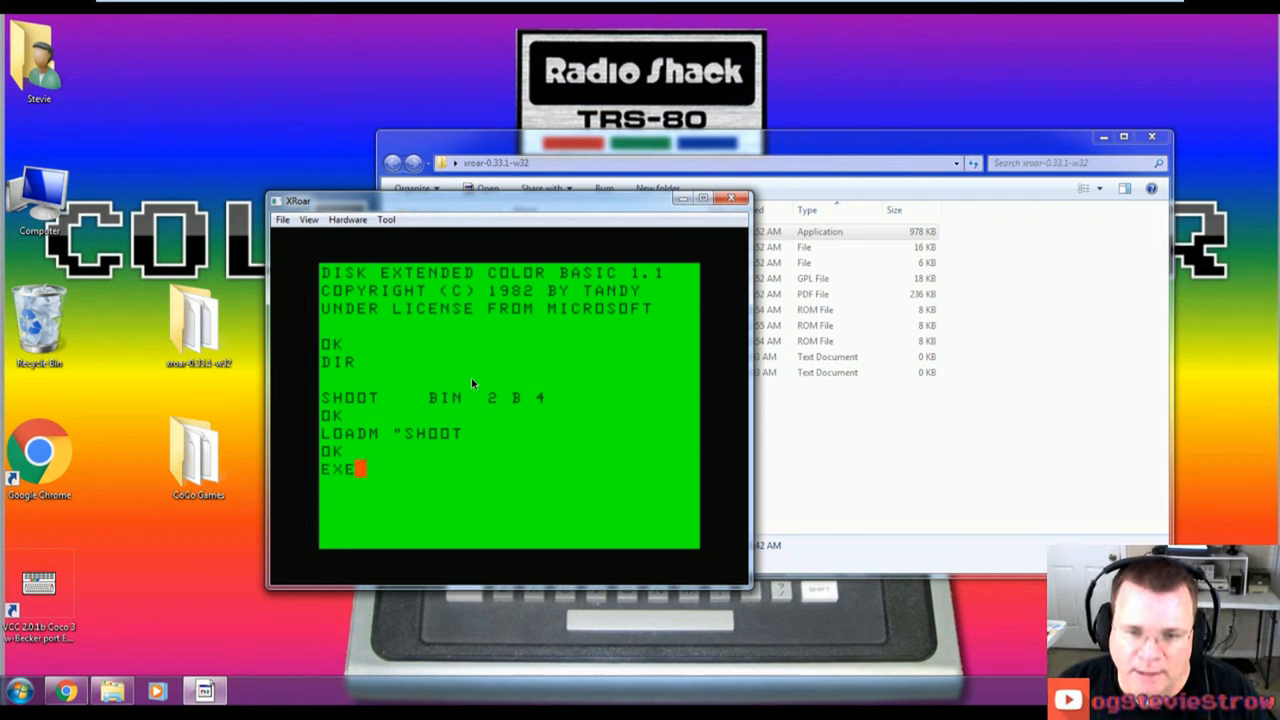
pyautogui.write('C')
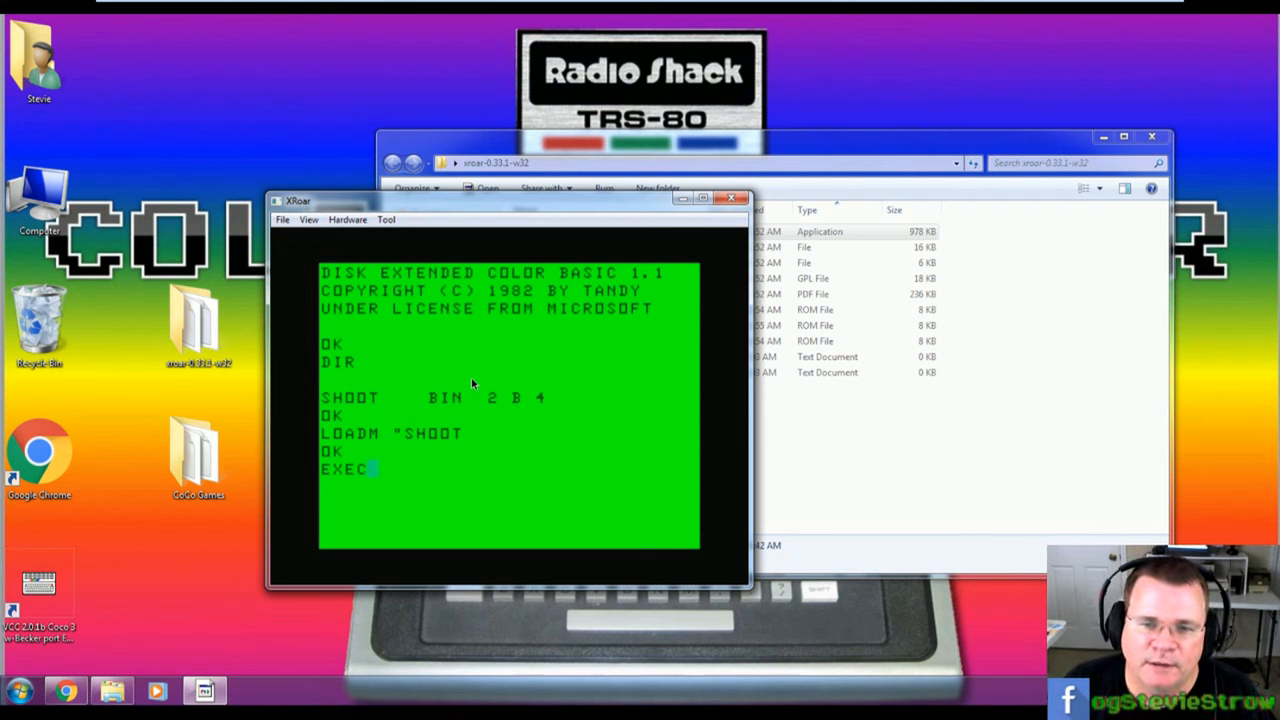
pyautogui.press('Return')
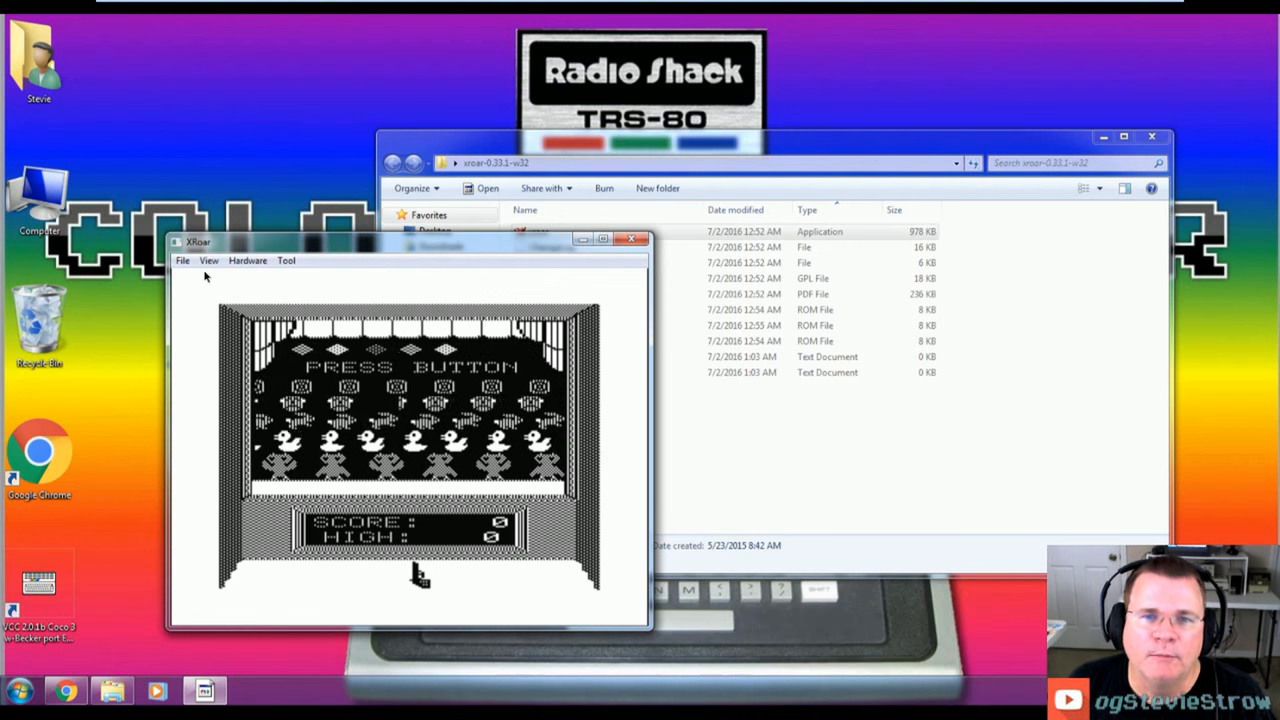
# Step: Switch the view to Blue-red cross-colour, play a round, then quit the emulator
pyautogui.click(208, 260)
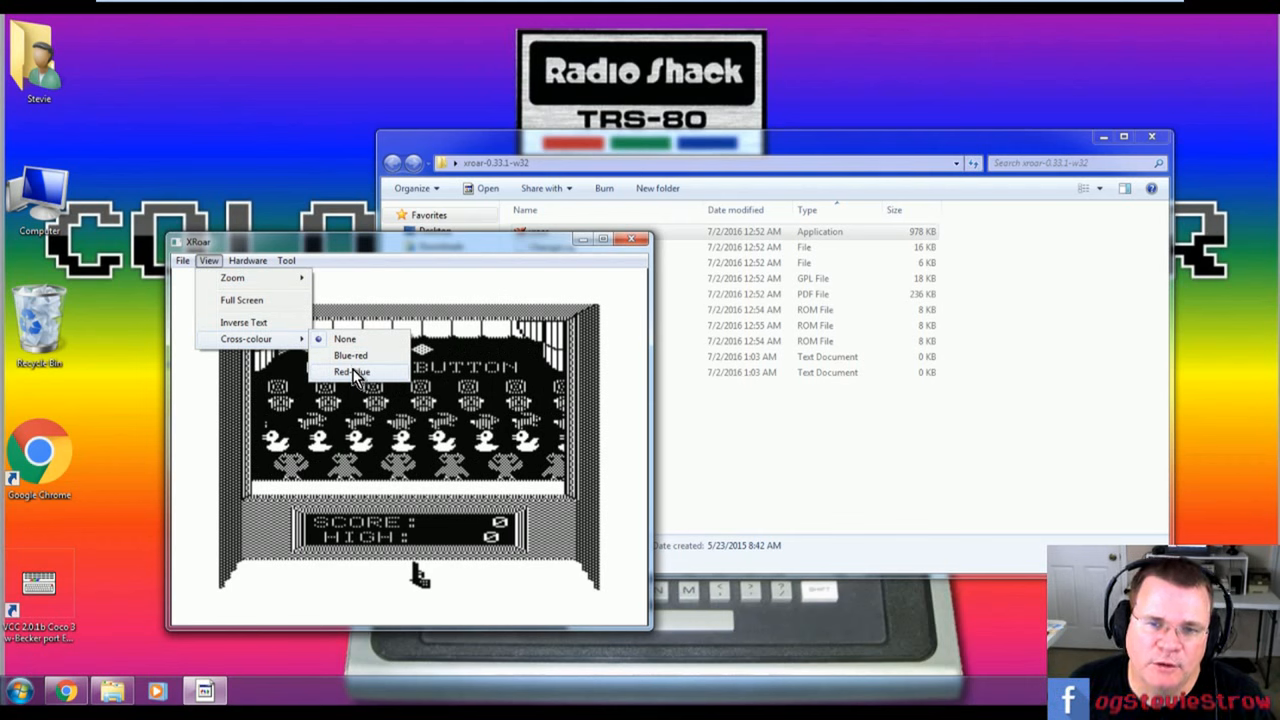
pyautogui.click(352, 372)
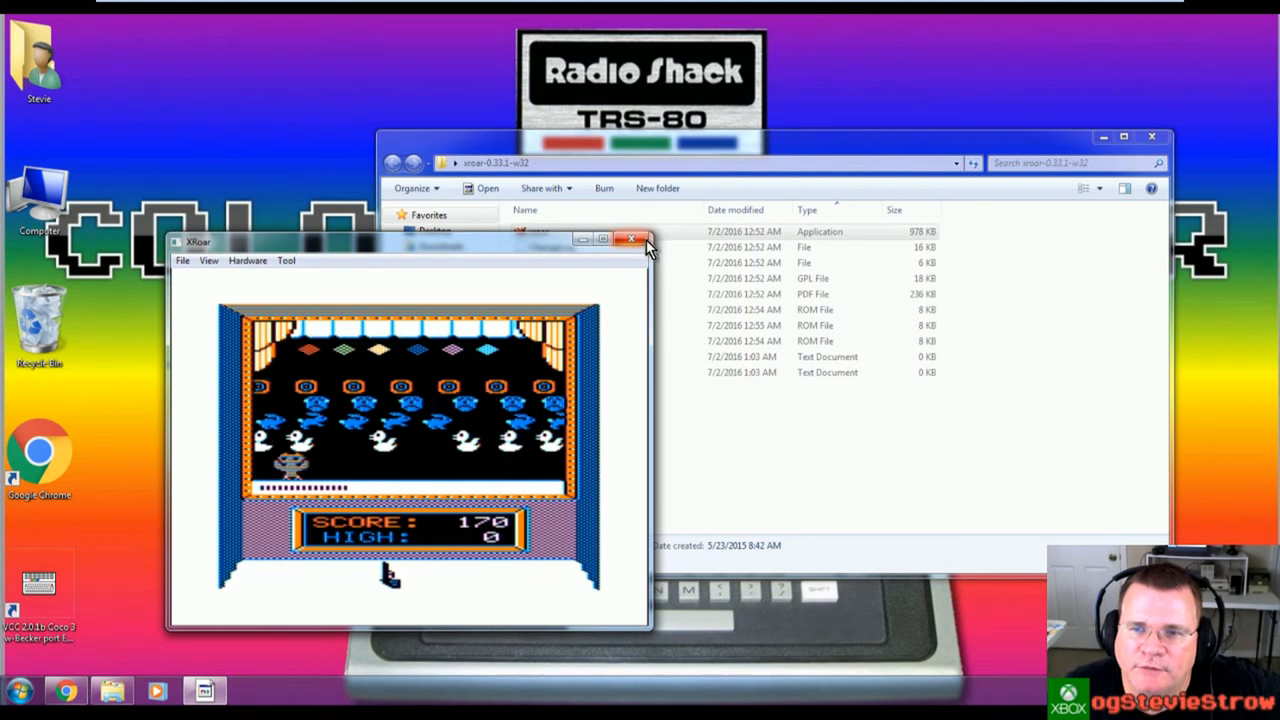
pyautogui.click(632, 240)
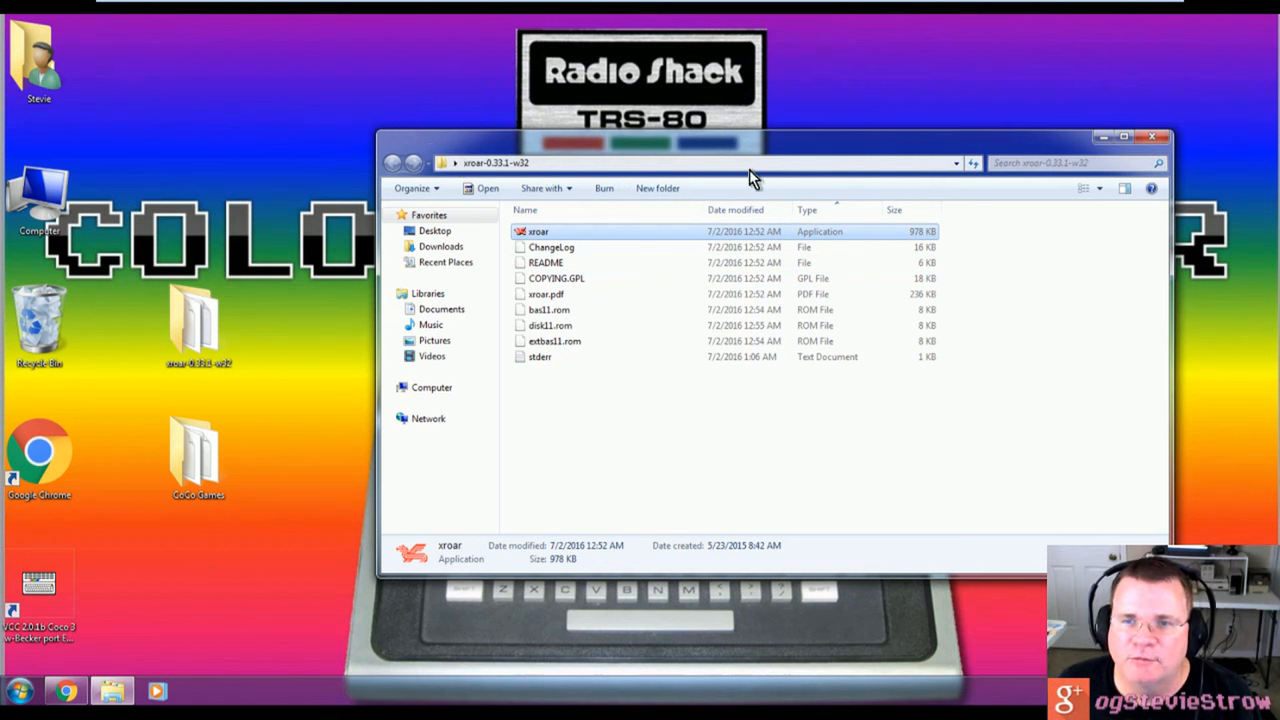
pyautogui.moveTo(1156, 136)
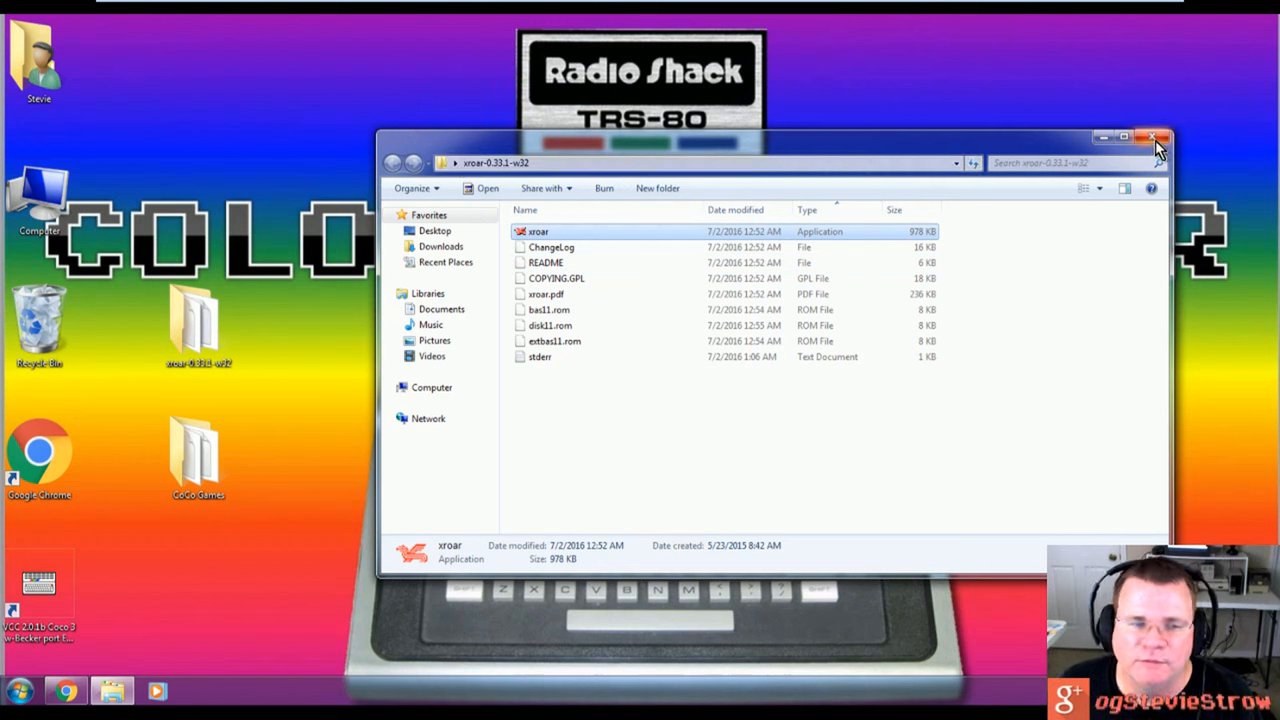
pyautogui.moveTo(996, 72)
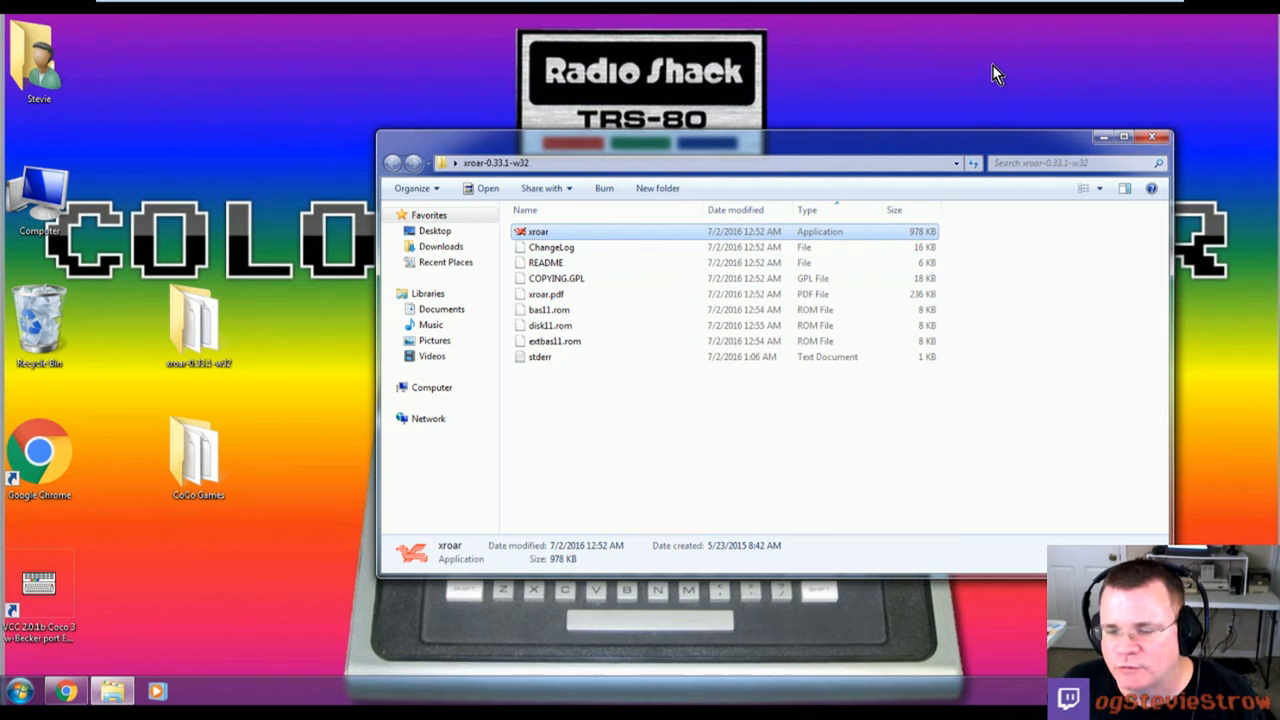
pyautogui.moveTo(584, 152)
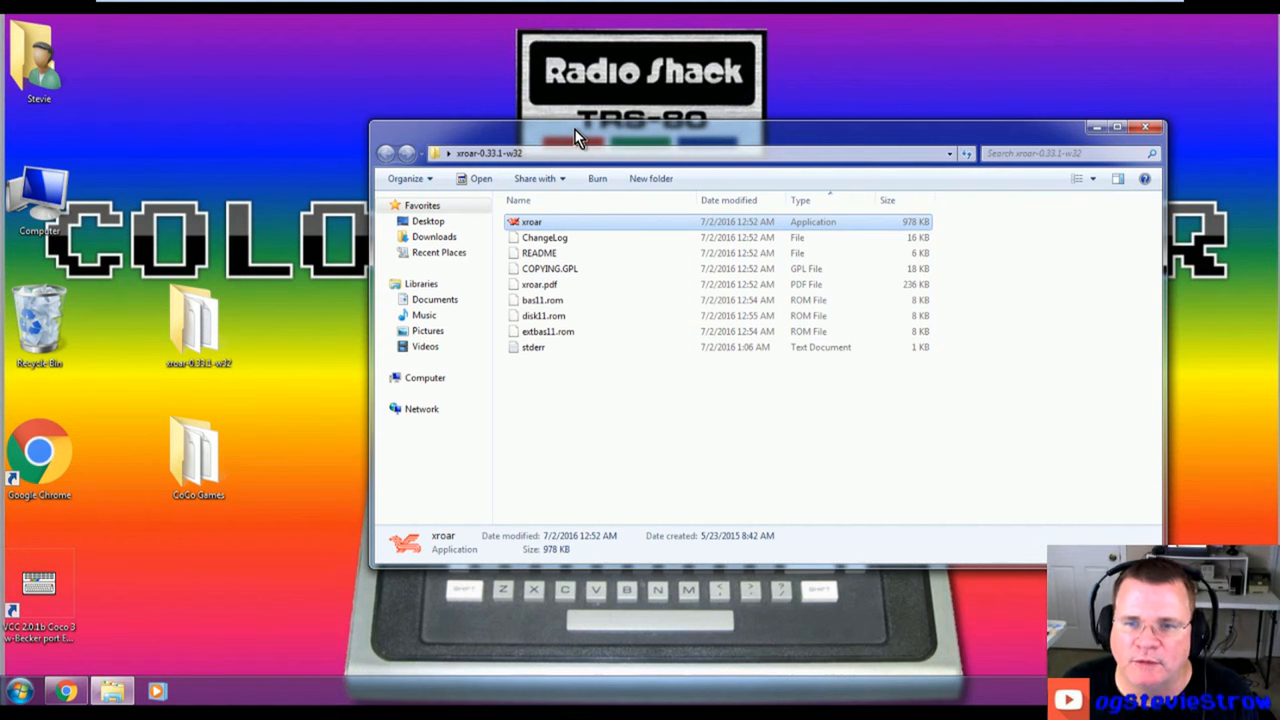
# Step: Relaunch xroar.exe from the xroar folder
pyautogui.doubleClick(532, 220)
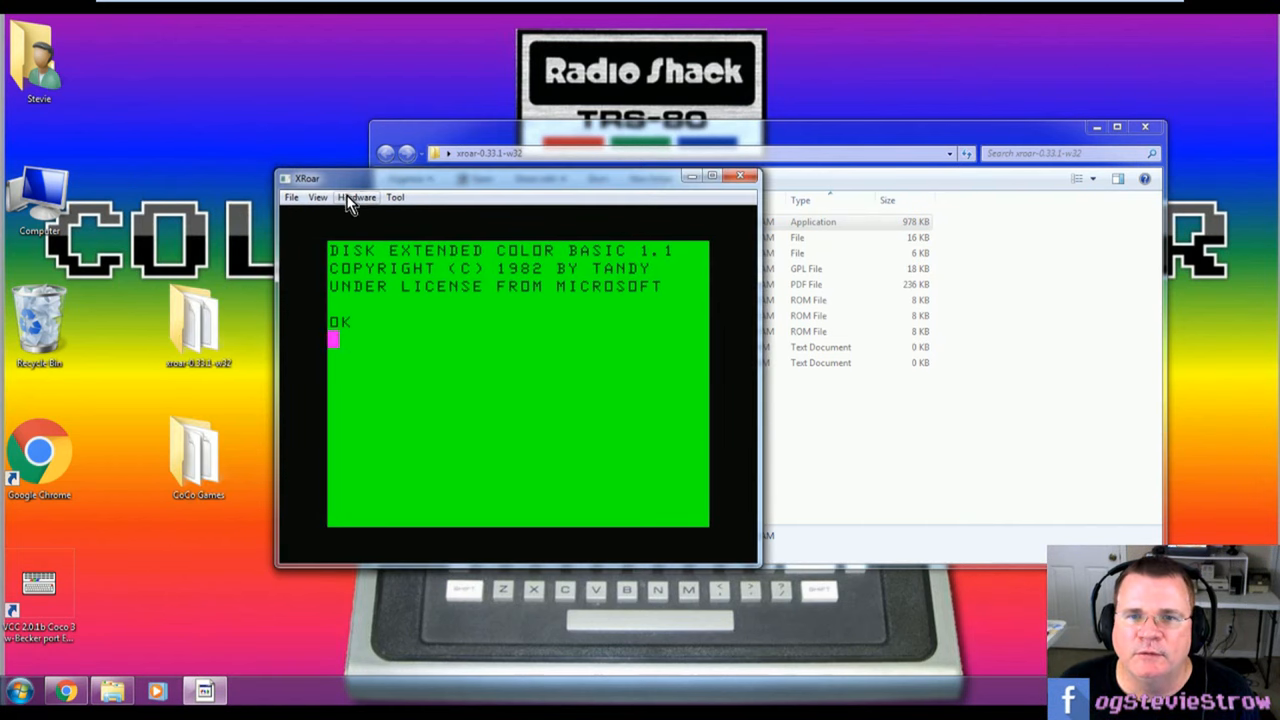
pyautogui.click(356, 198)
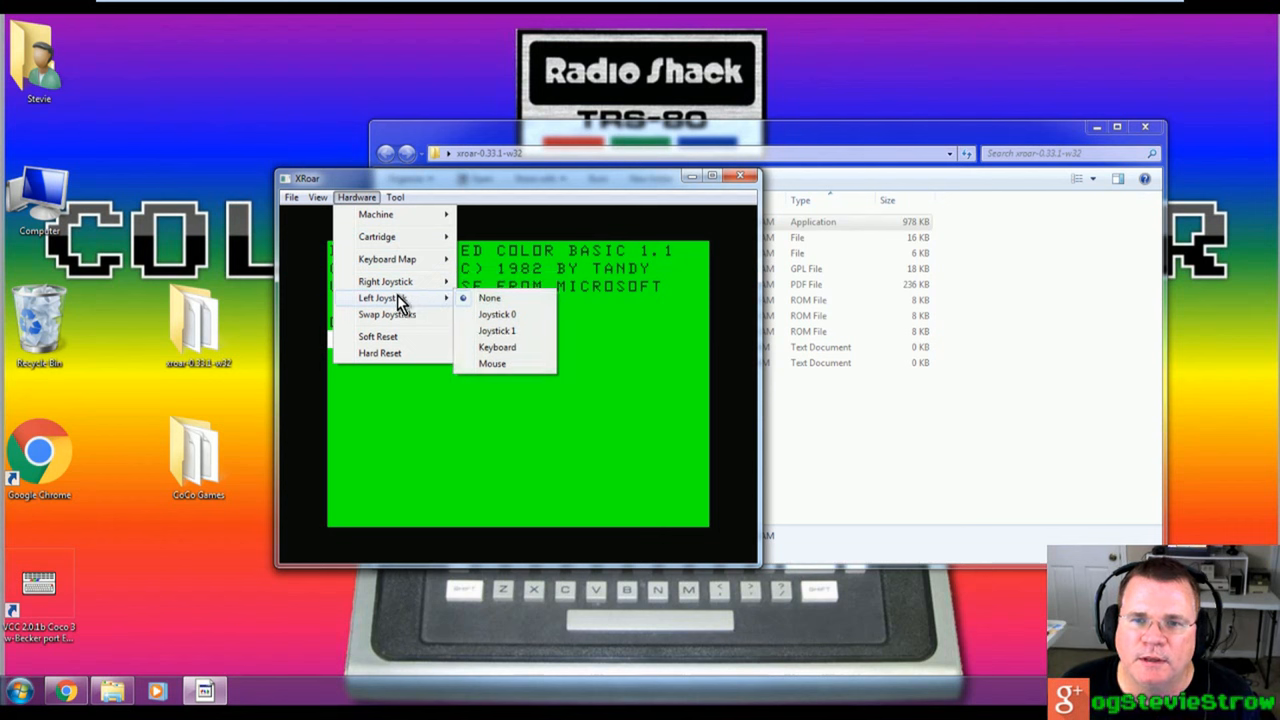
pyautogui.moveTo(384, 280)
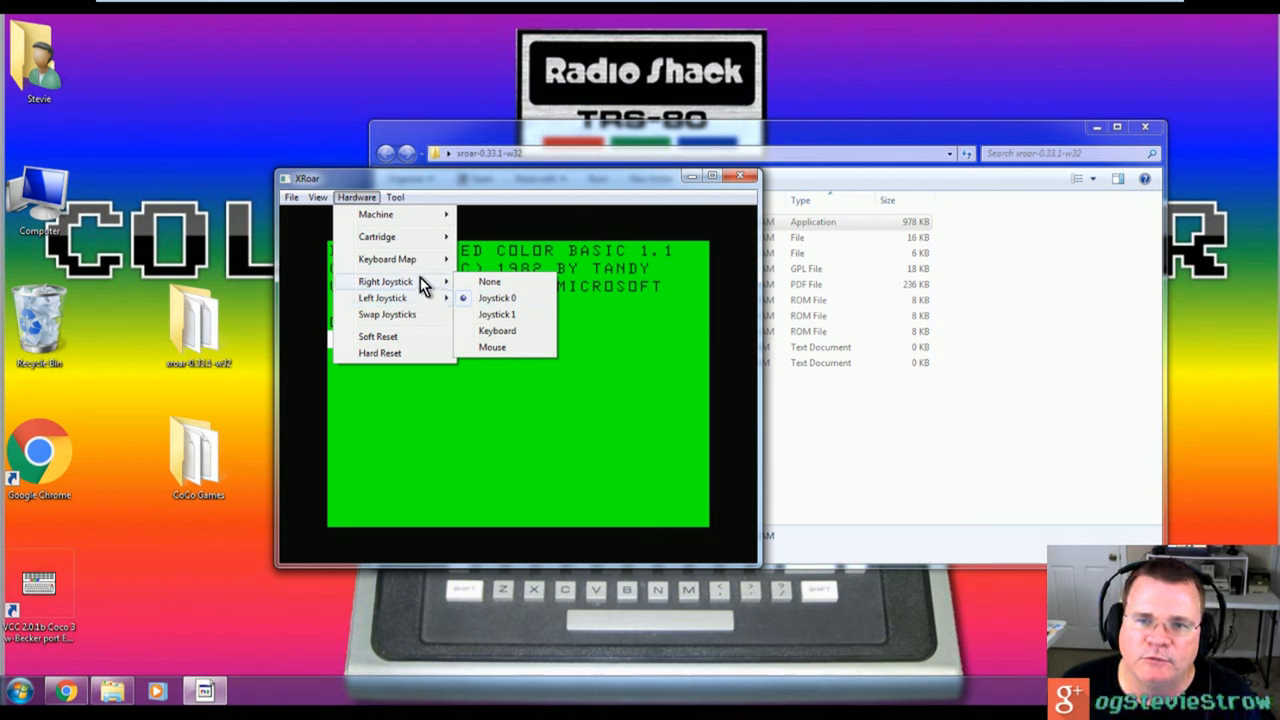
pyautogui.moveTo(504, 304)
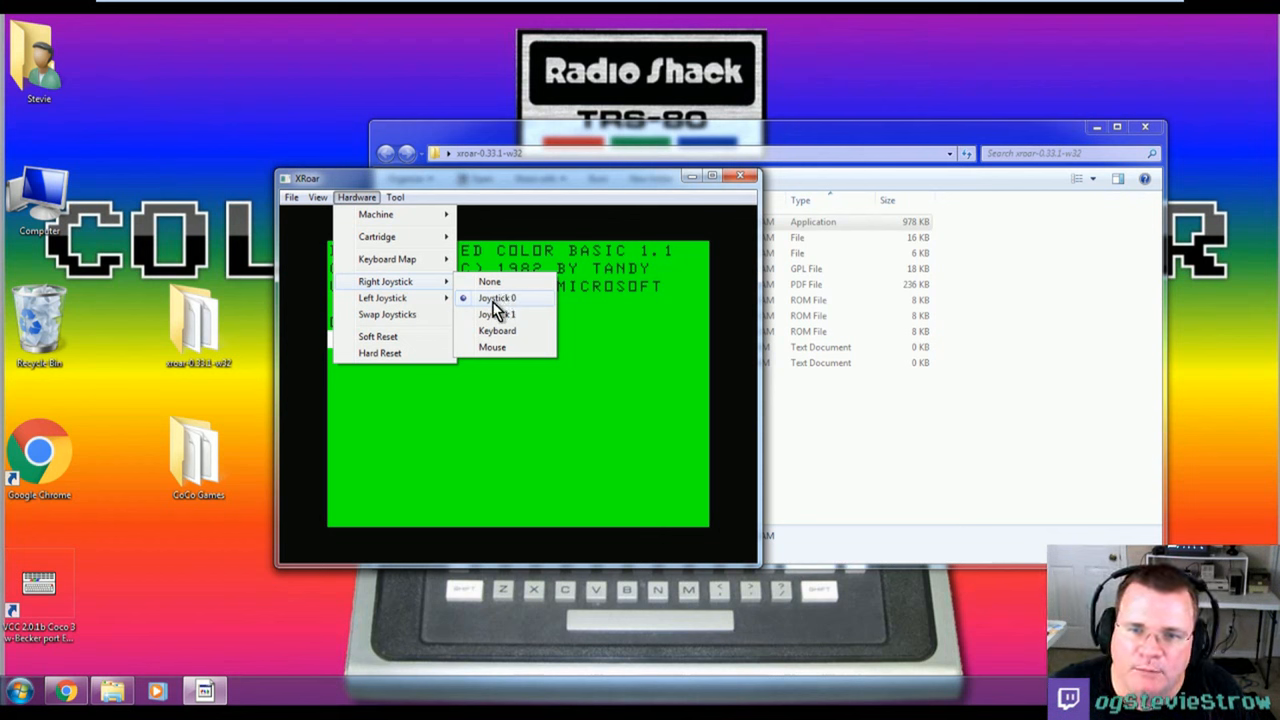
pyautogui.moveTo(496, 310)
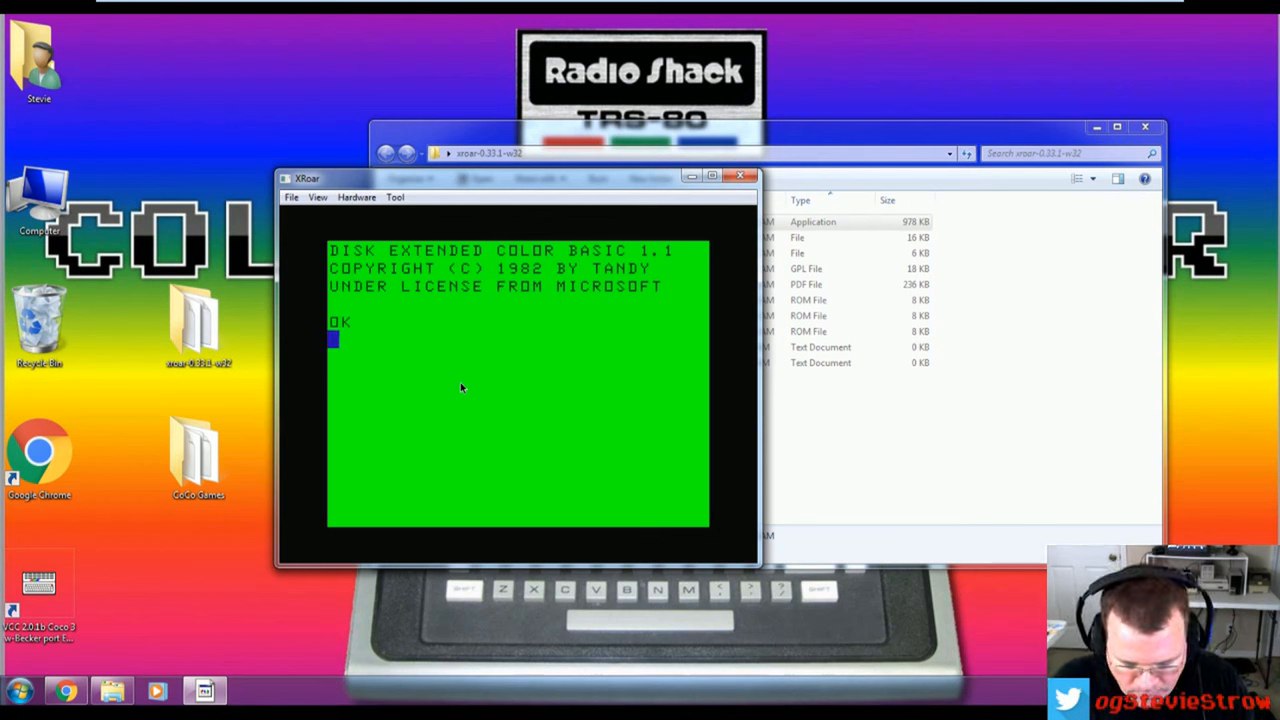
# Step: Run DIR and insert the SHOOT.DSK disk image into the drive
pyautogui.write('DIR')
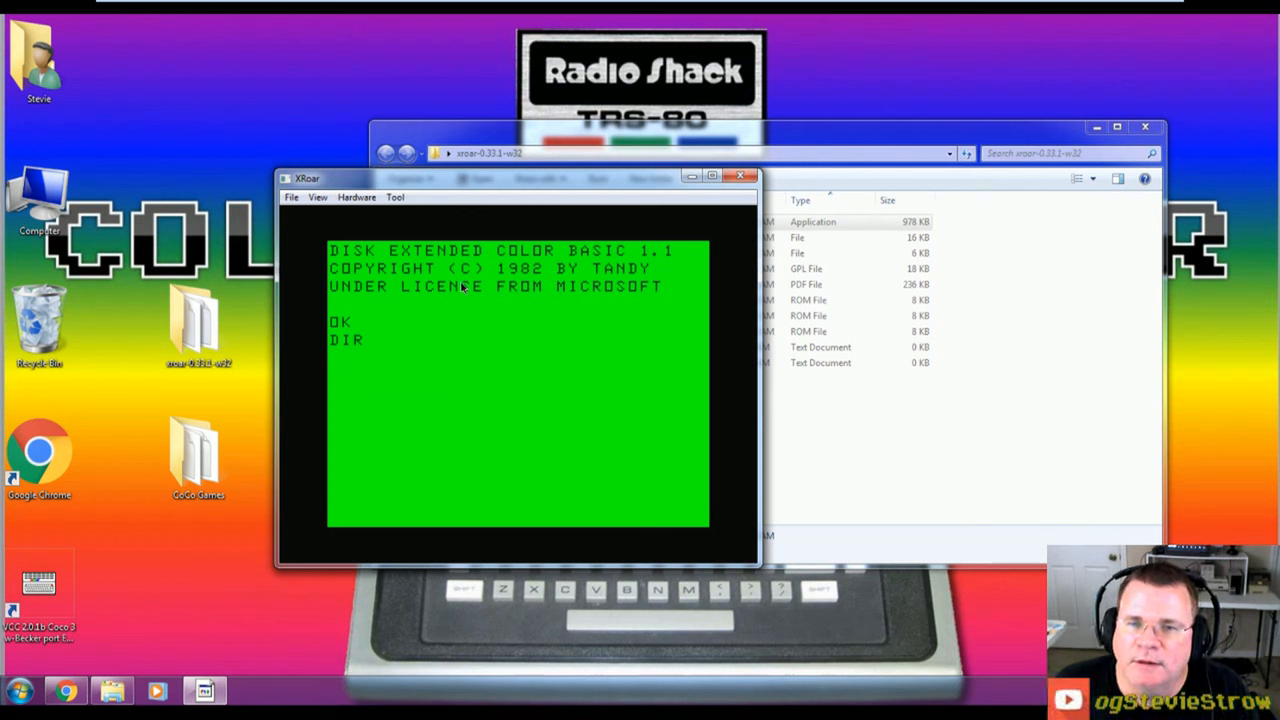
pyautogui.moveTo(292, 198)
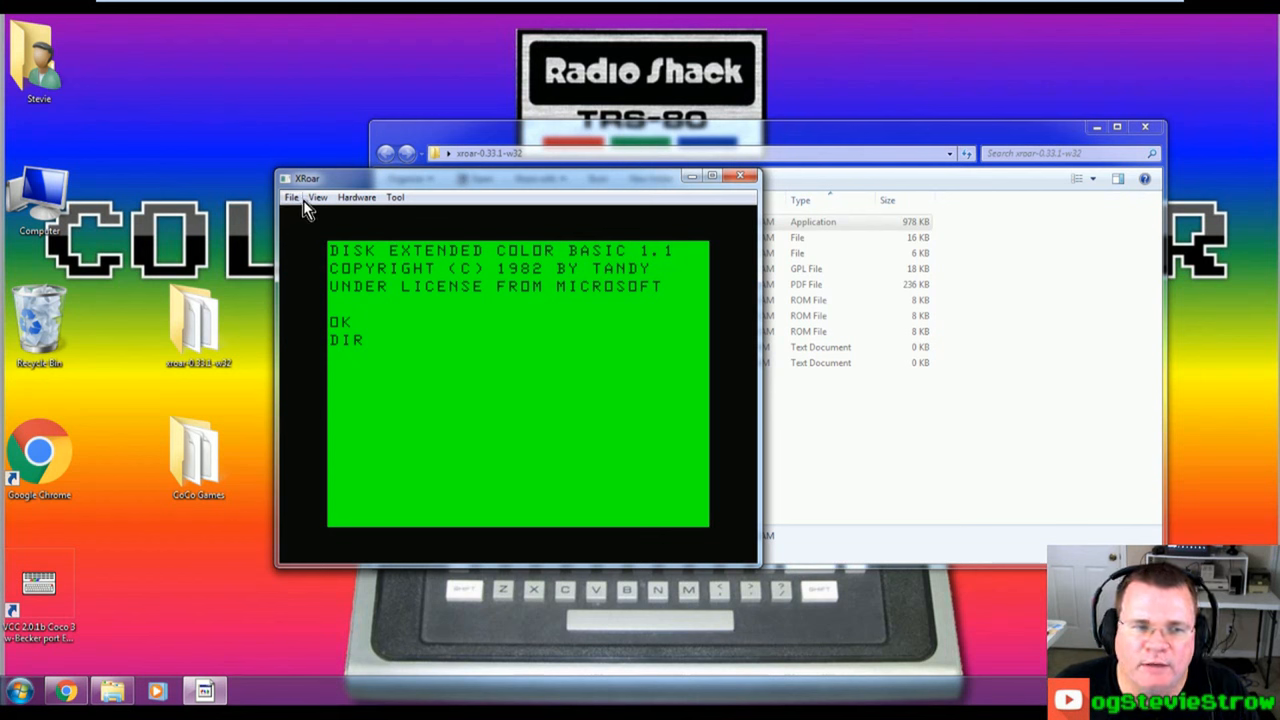
pyautogui.press('Return')
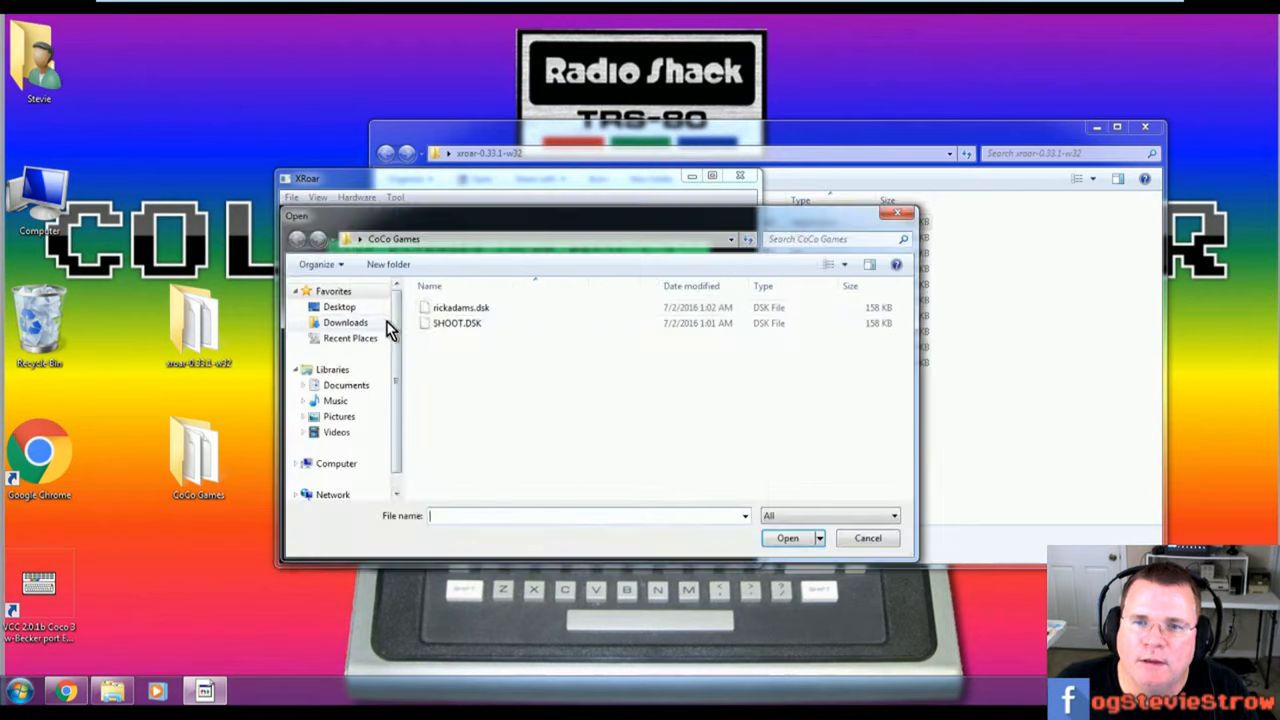
pyautogui.click(456, 324)
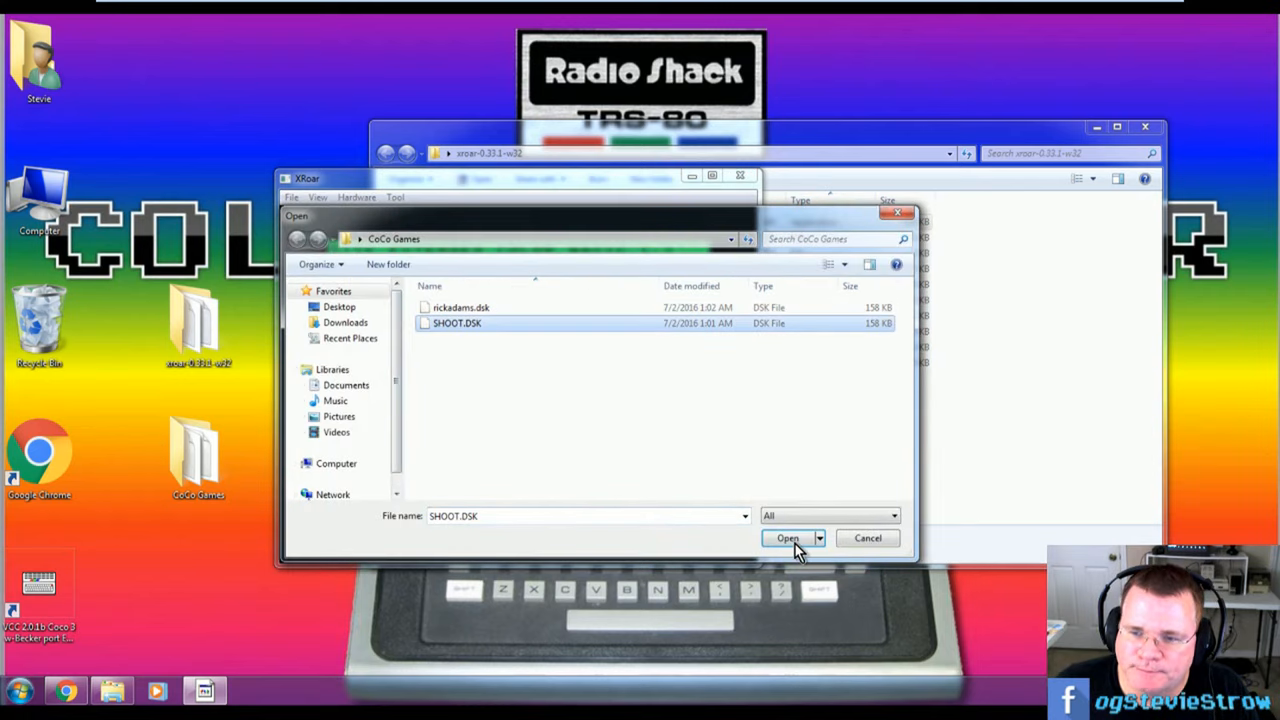
pyautogui.click(788, 538)
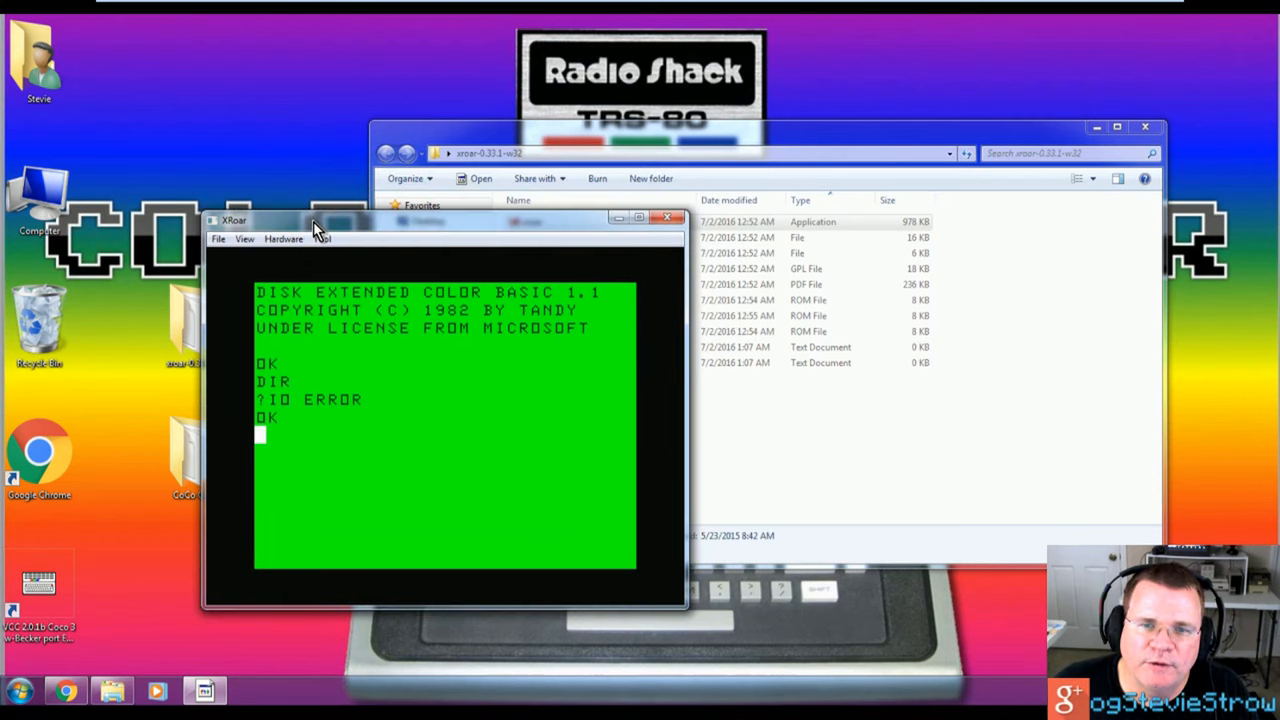
# Step: Set the emulated machine to Tandy CoCo (NTSC) via Hardware > Machine and confirm it
pyautogui.click(332, 244)
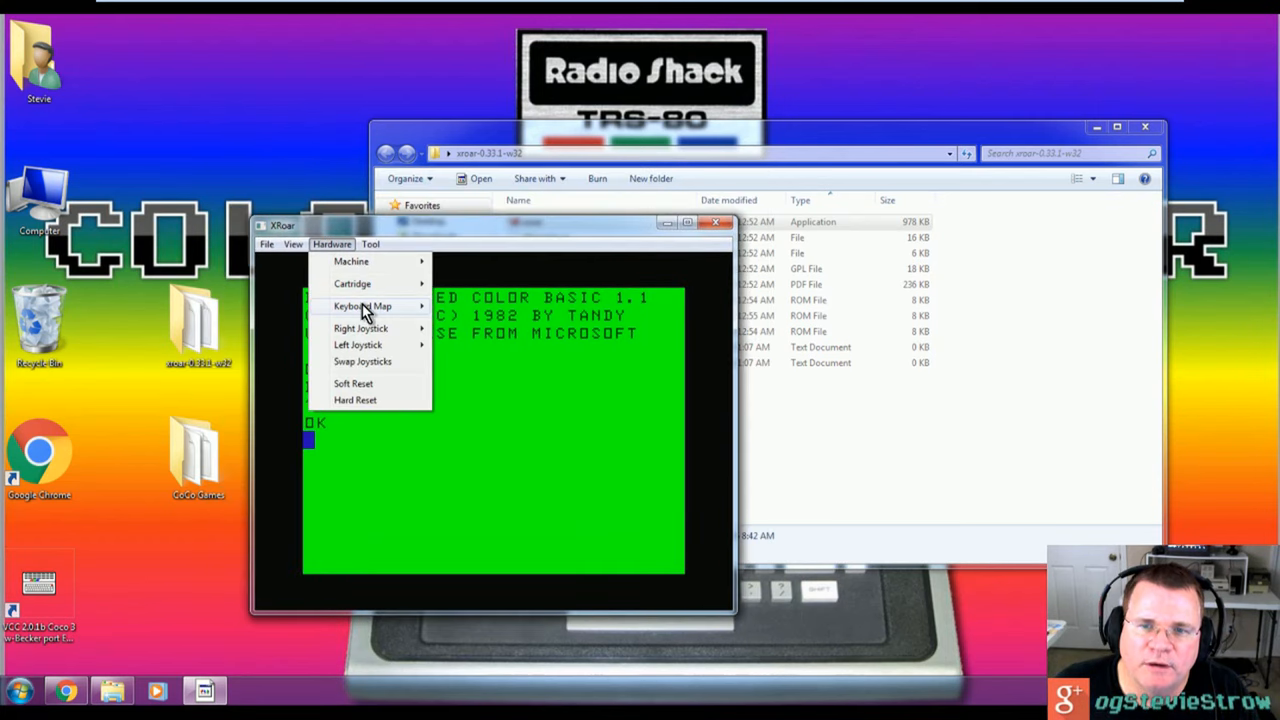
pyautogui.moveTo(380, 360)
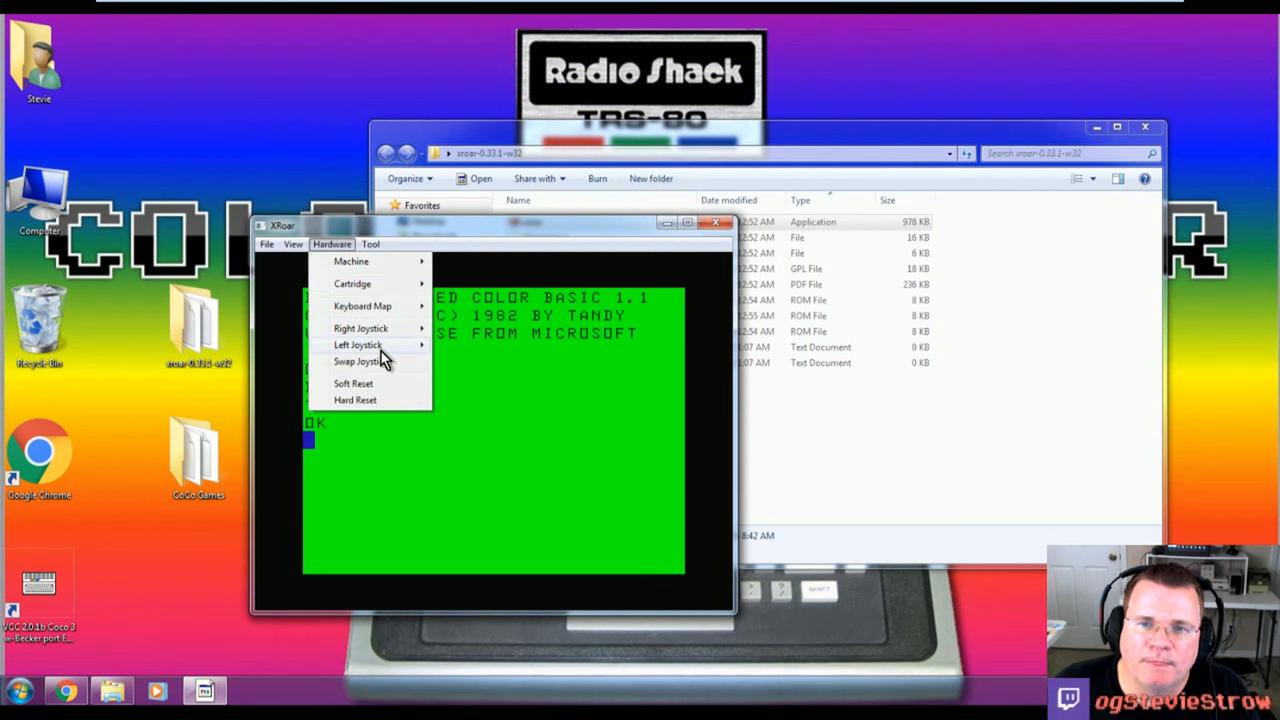
pyautogui.click(352, 260)
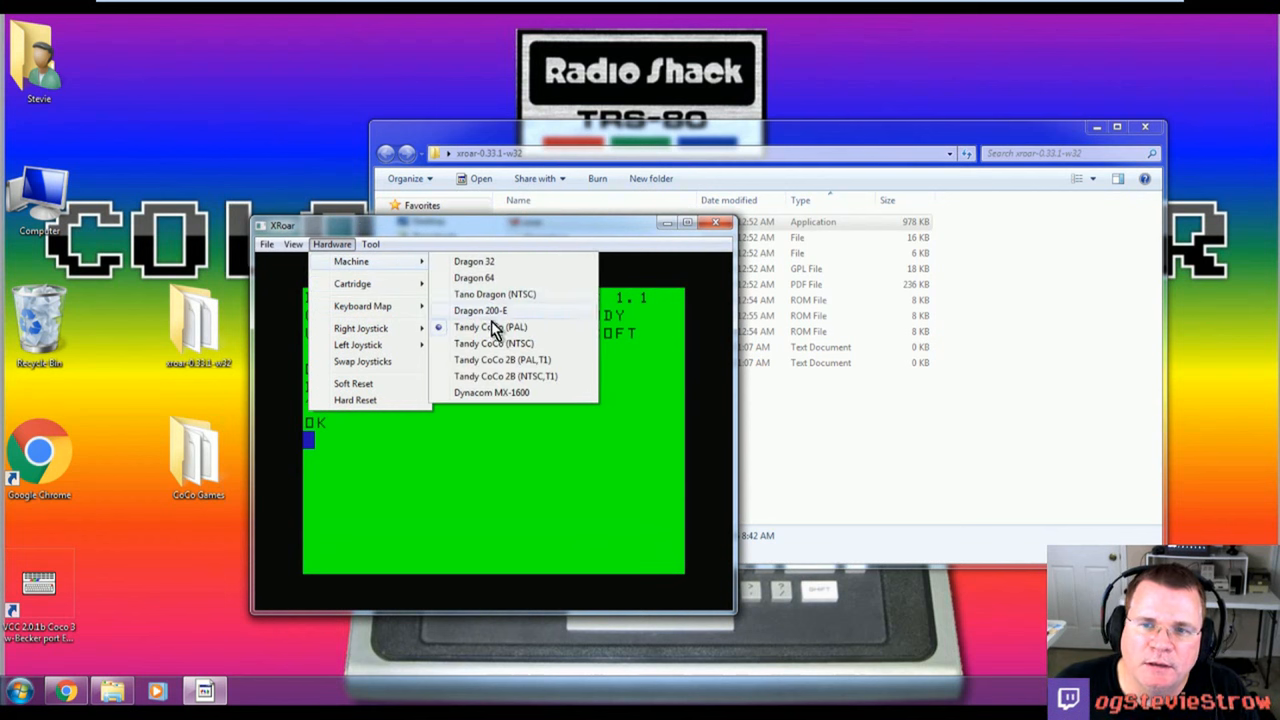
pyautogui.moveTo(536, 332)
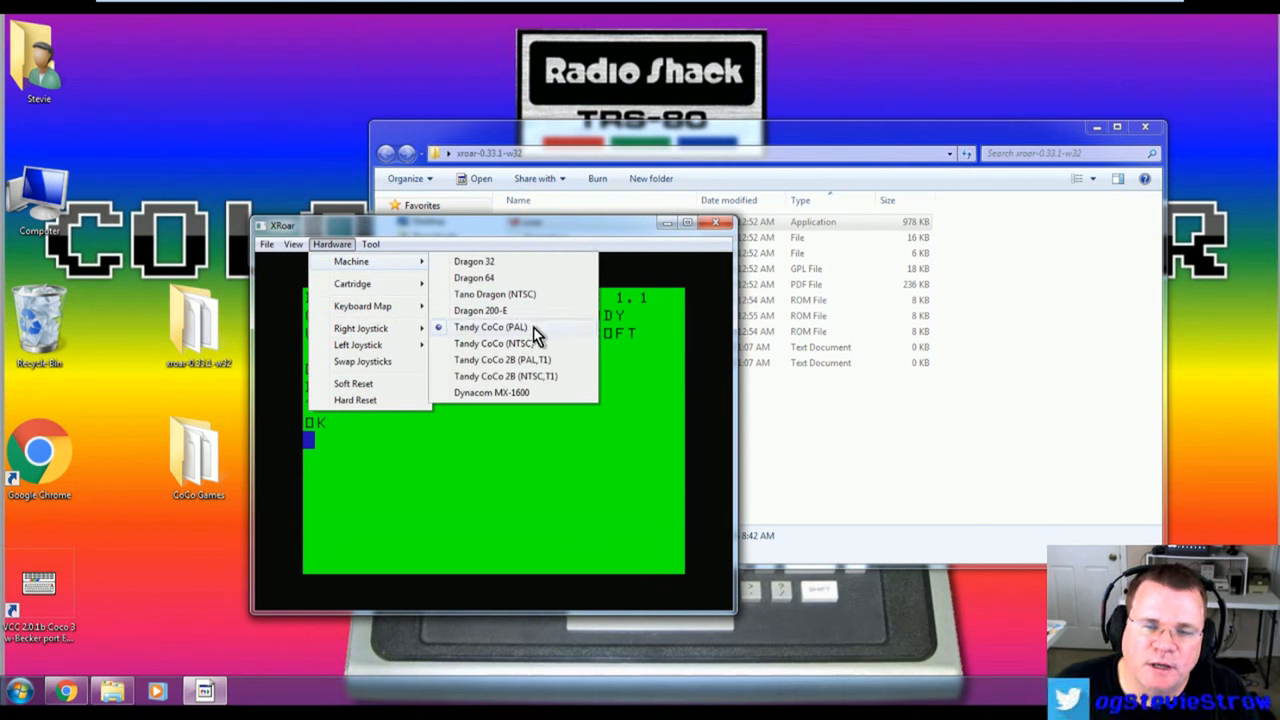
pyautogui.moveTo(510, 344)
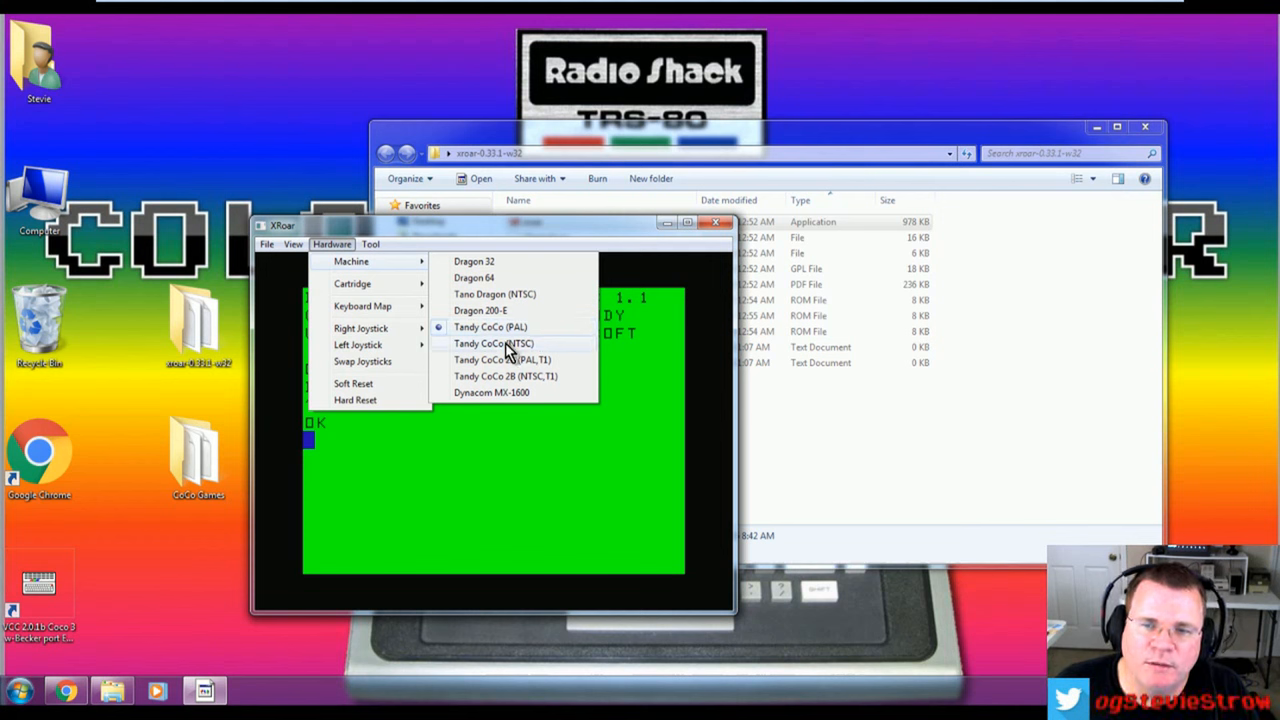
pyautogui.moveTo(470, 358)
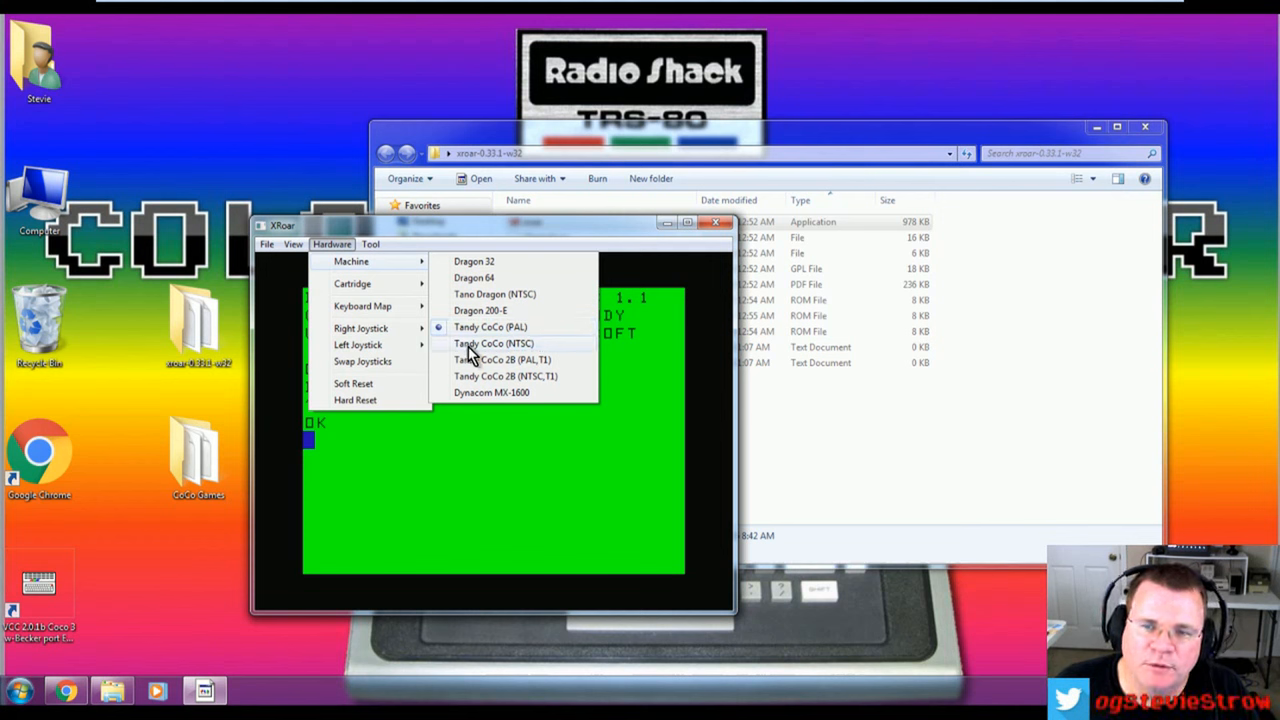
pyautogui.click(492, 344)
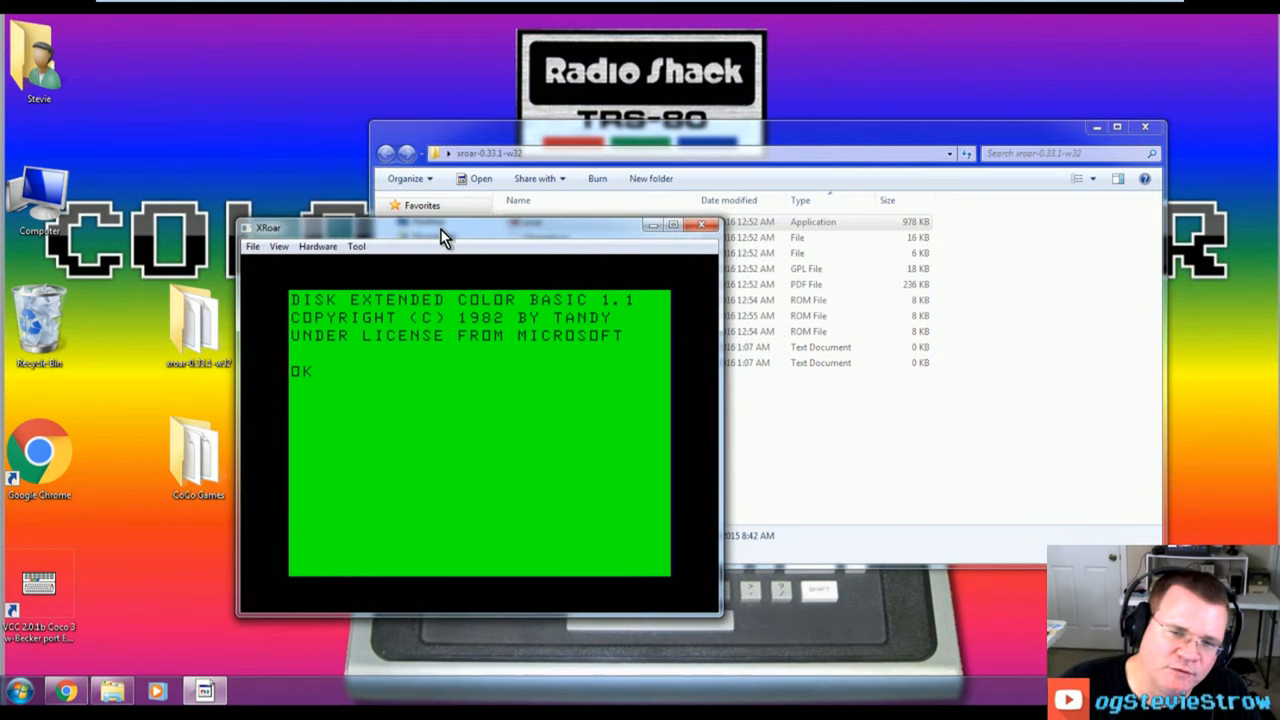
pyautogui.moveTo(384, 252)
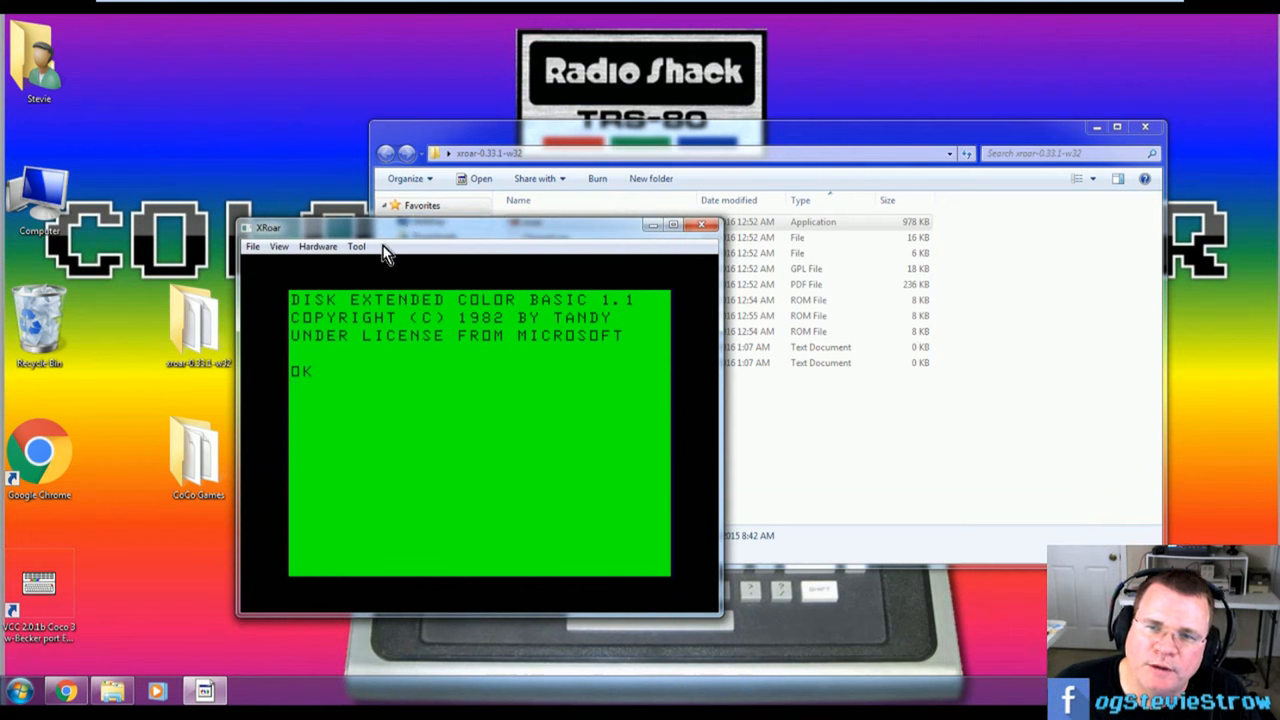
pyautogui.click(316, 246)
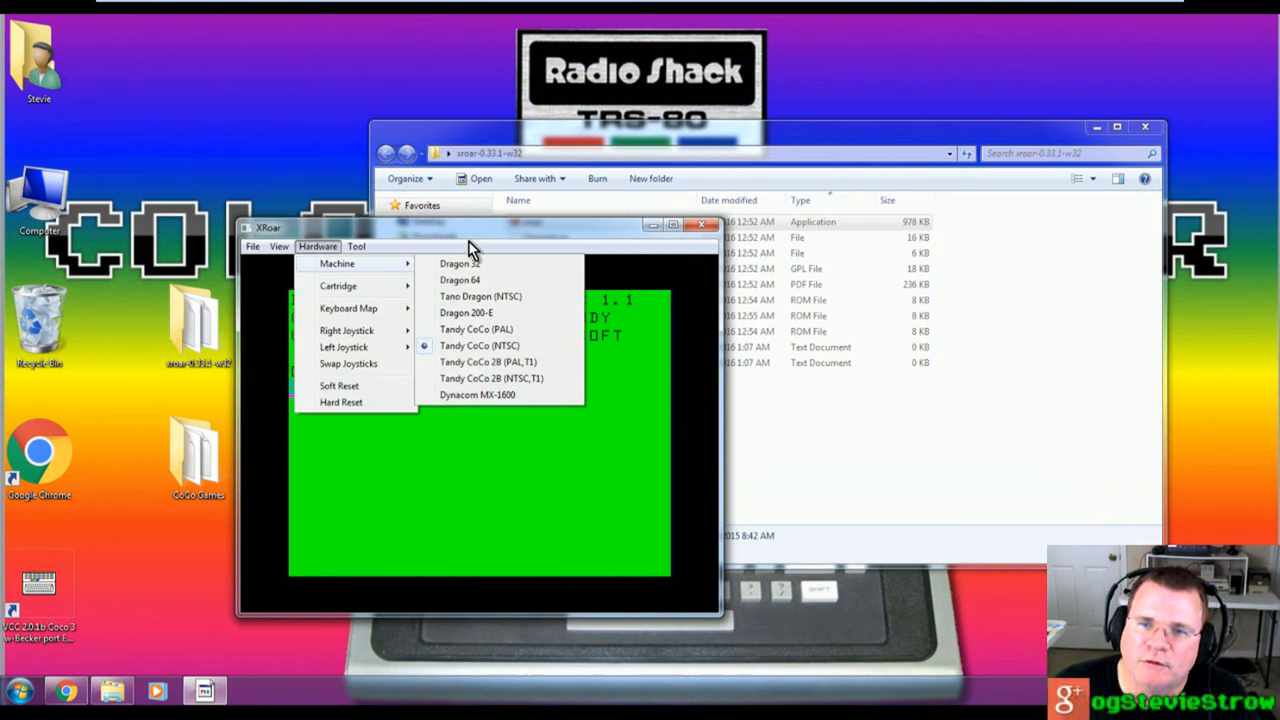
pyautogui.click(252, 246)
pyautogui.write('D')
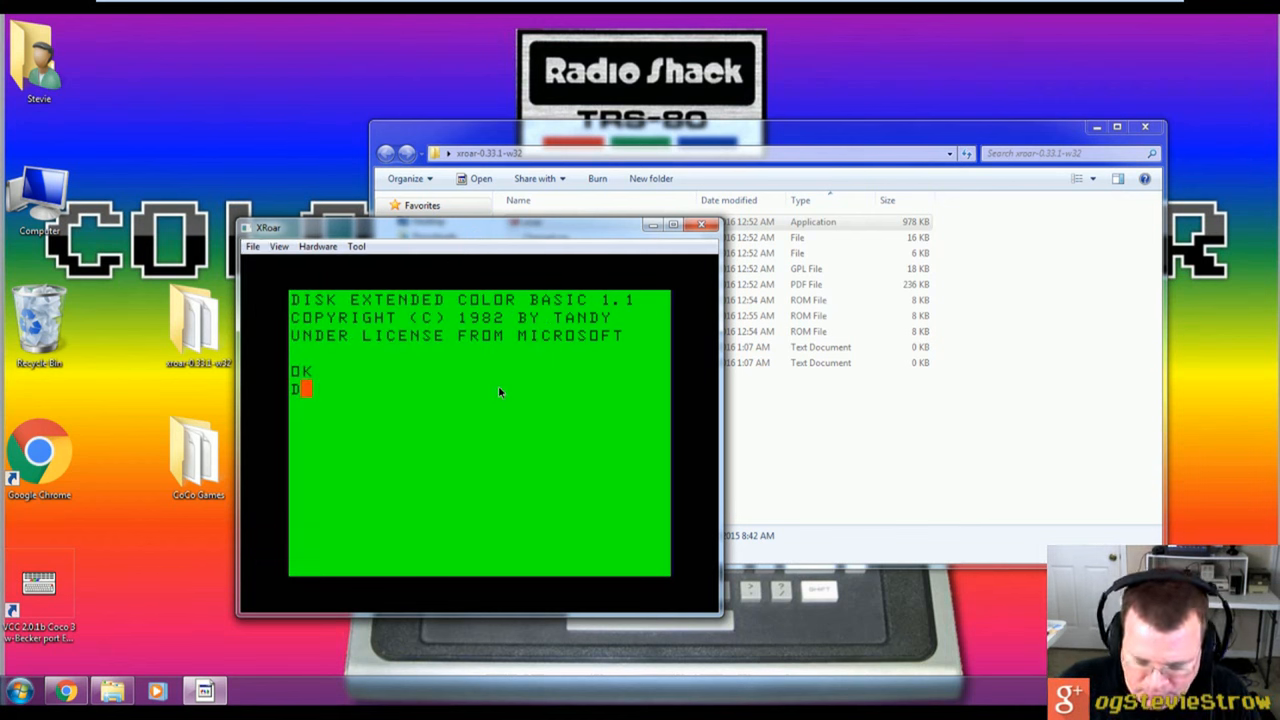
# Step: Run DIR to show SHOOT BIN, then enter LOADM "SHOOT
pyautogui.write('IR')
pyautogui.write('LO')
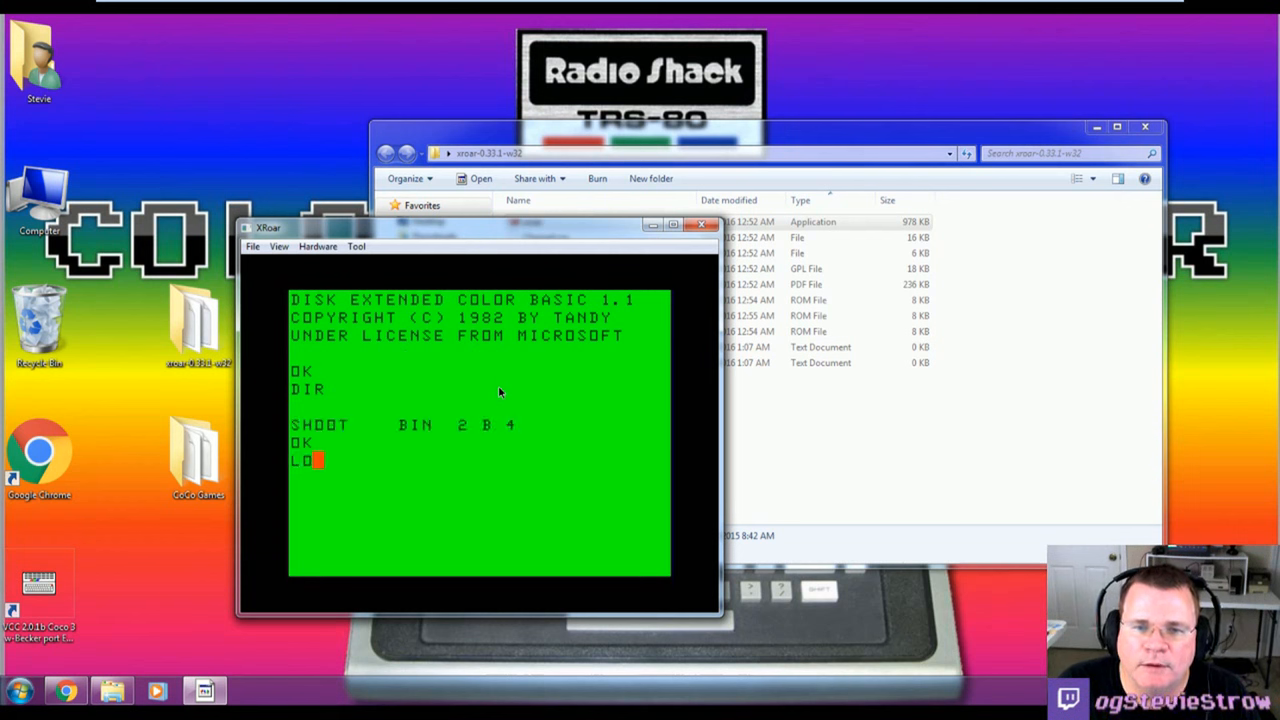
pyautogui.write('ADM "SHOOT')
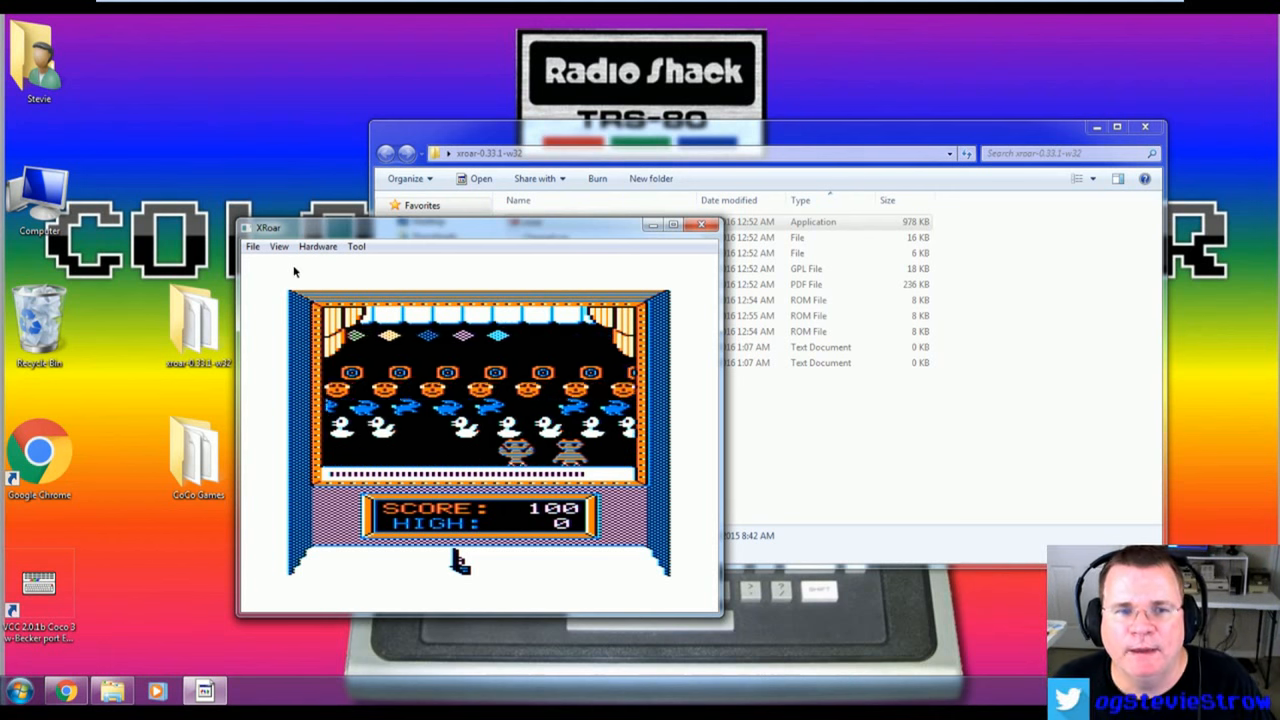
# Step: Assign an input device to the right joystick under Hardware and resume play
pyautogui.click(318, 246)
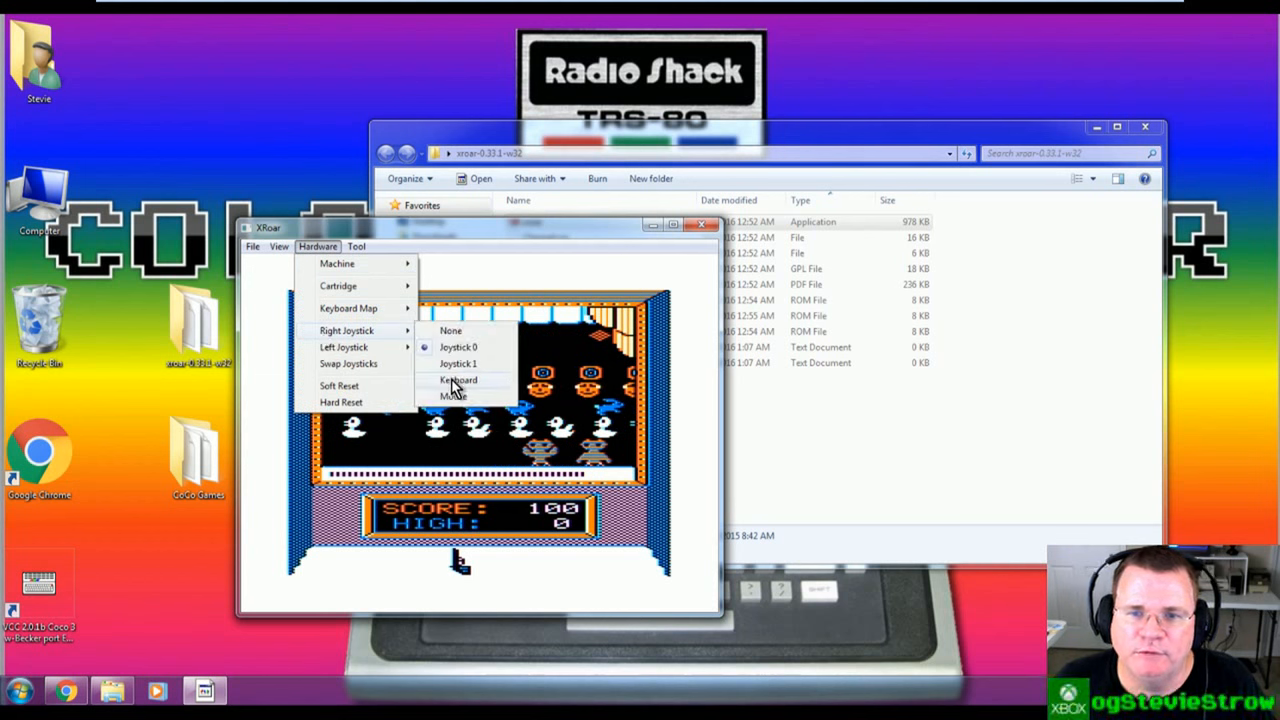
pyautogui.moveTo(398, 348)
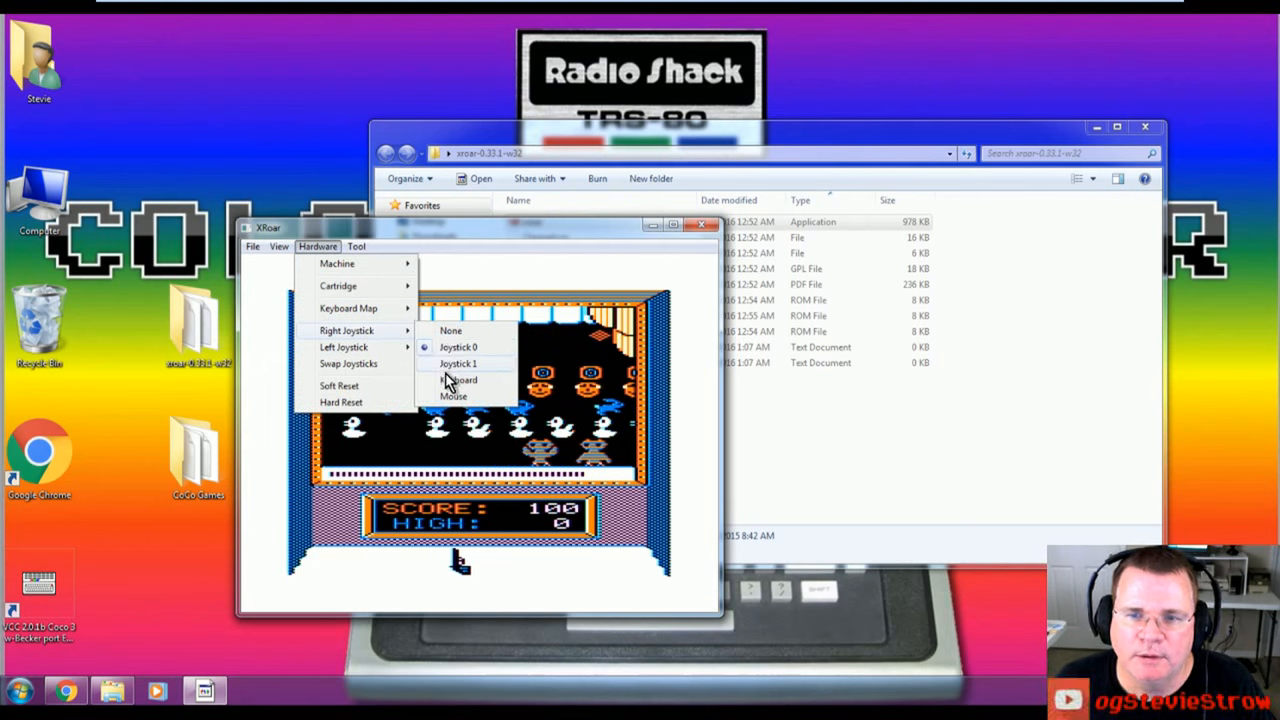
pyautogui.click(460, 380)
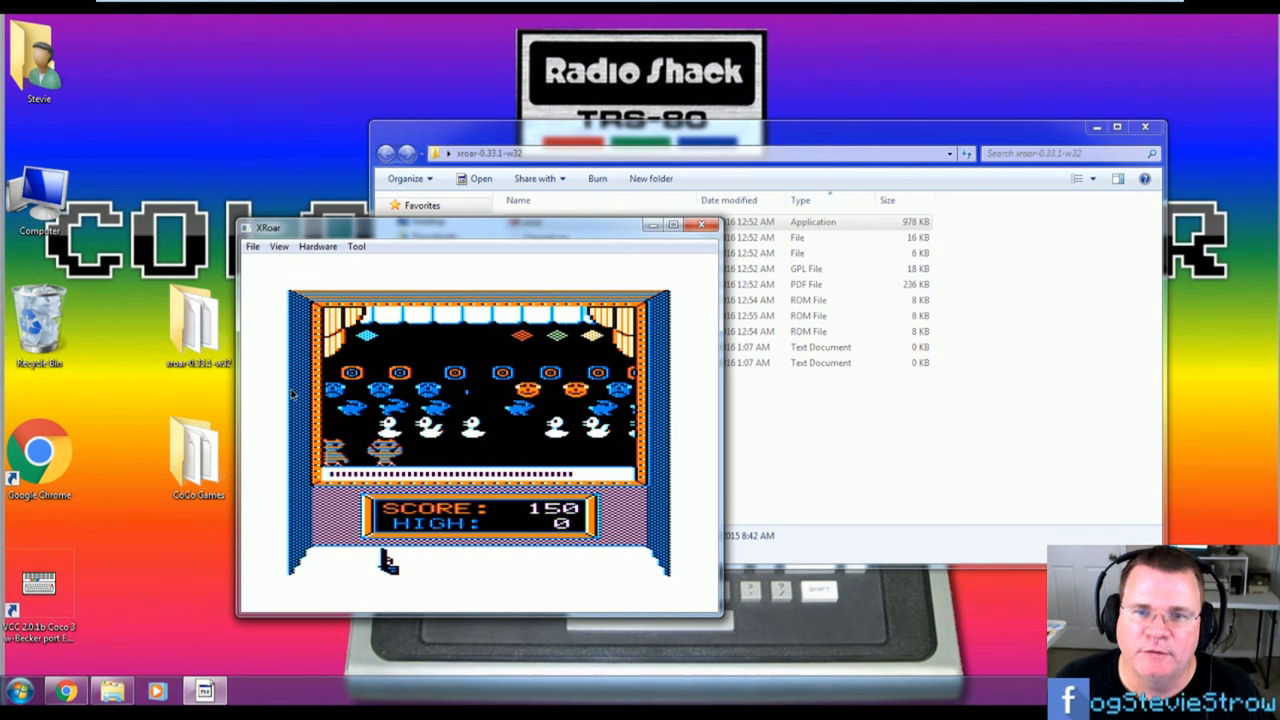
pyautogui.click(318, 246)
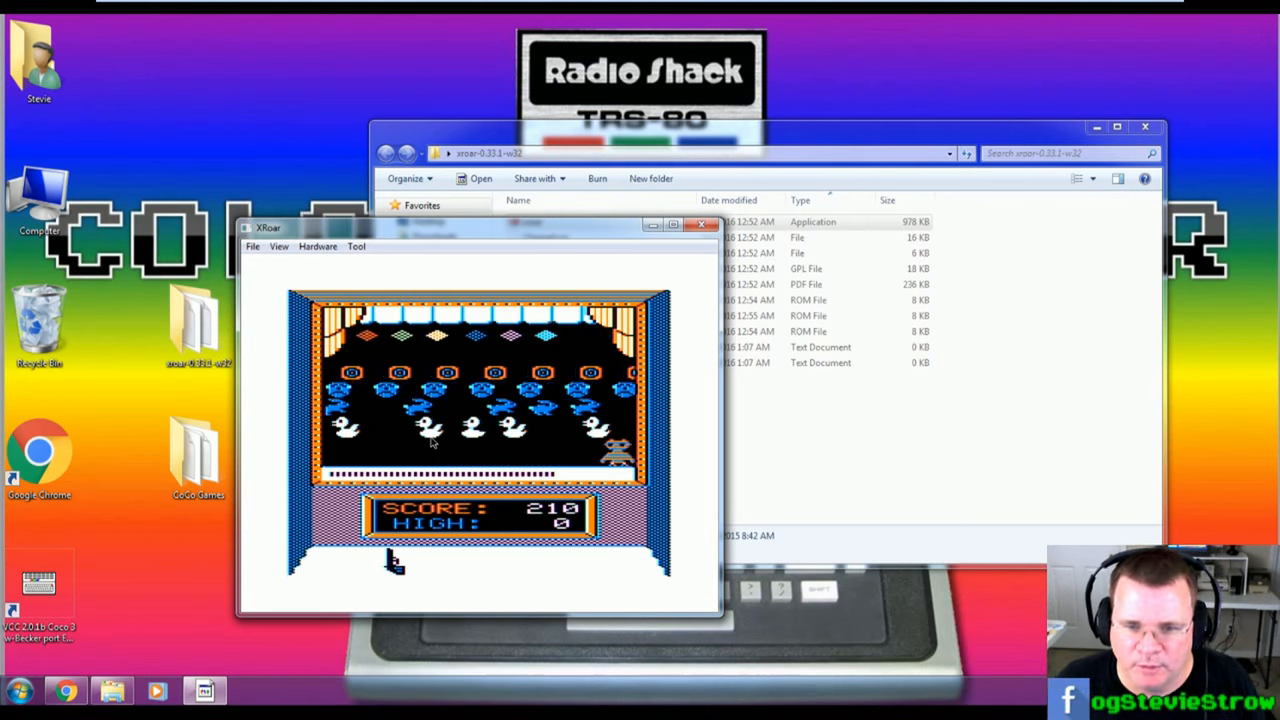
# Step: Close the XRoar window, returning to the xroar folder in Explorer
pyautogui.click(702, 224)
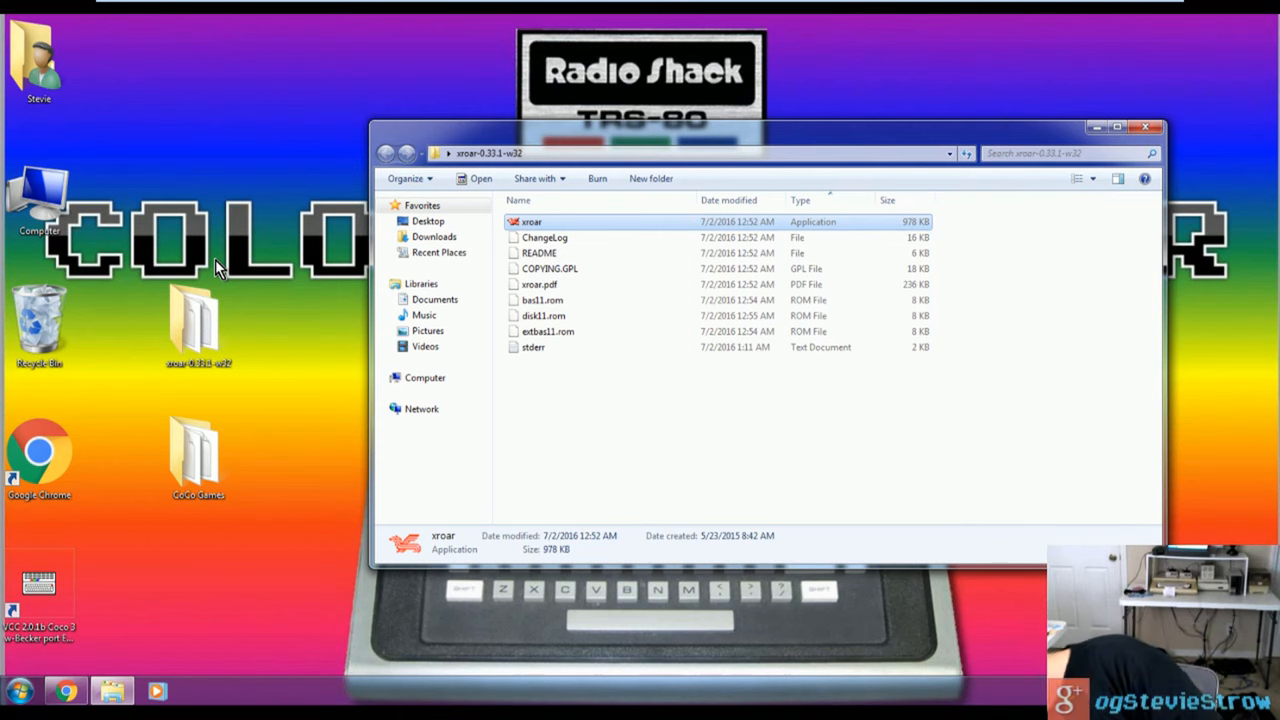
# Step: Relaunch xroar.exe from its folder and load SHOOT.DSK through the File menu
pyautogui.click(1148, 128)
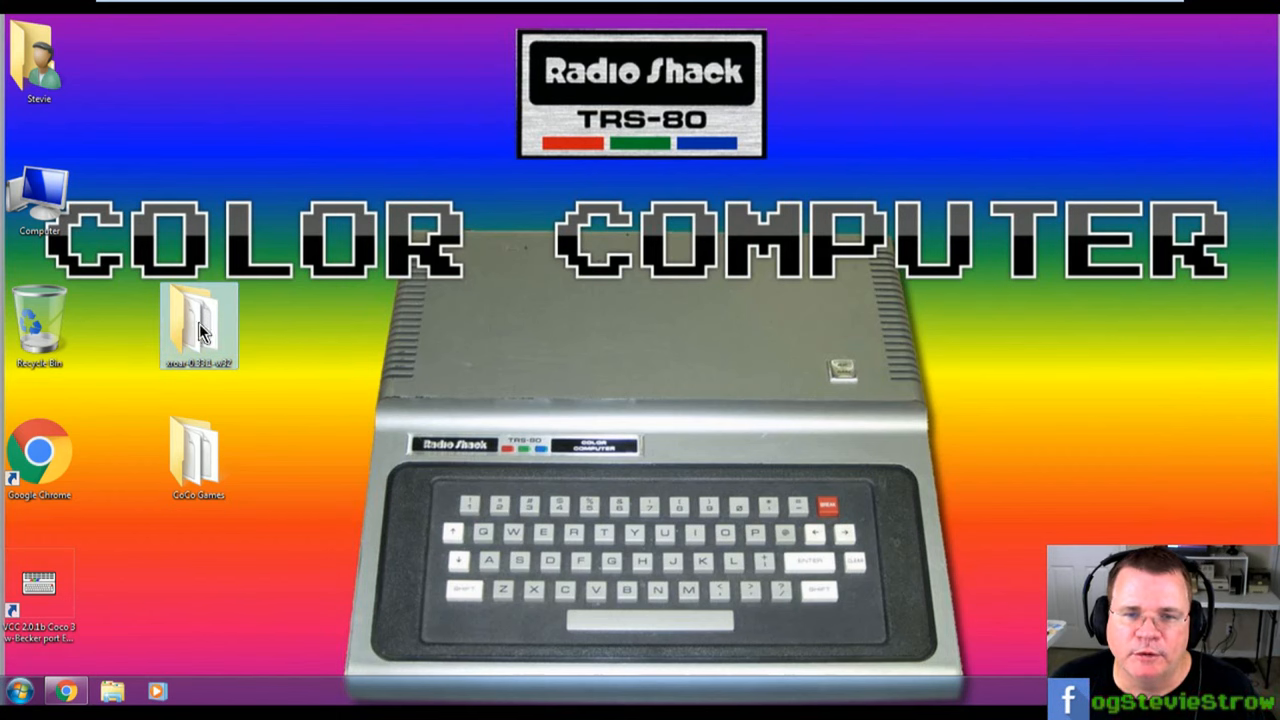
pyautogui.doubleClick(198, 320)
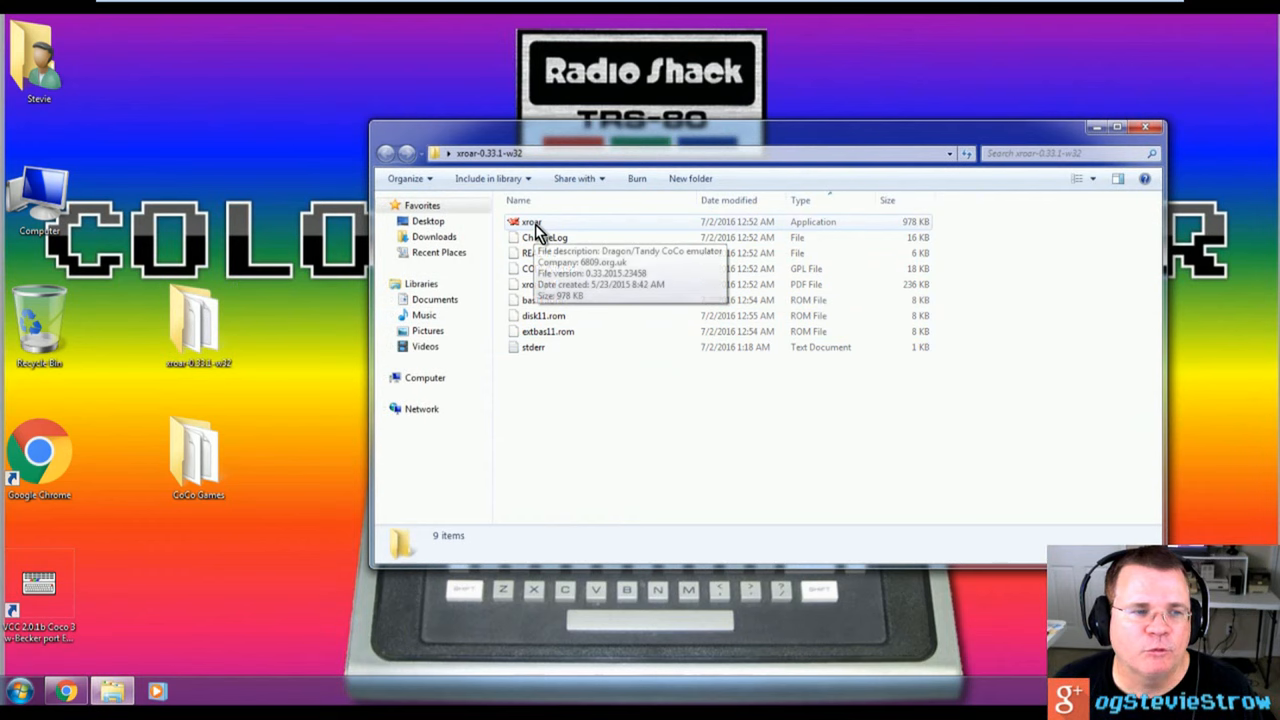
pyautogui.doubleClick(532, 220)
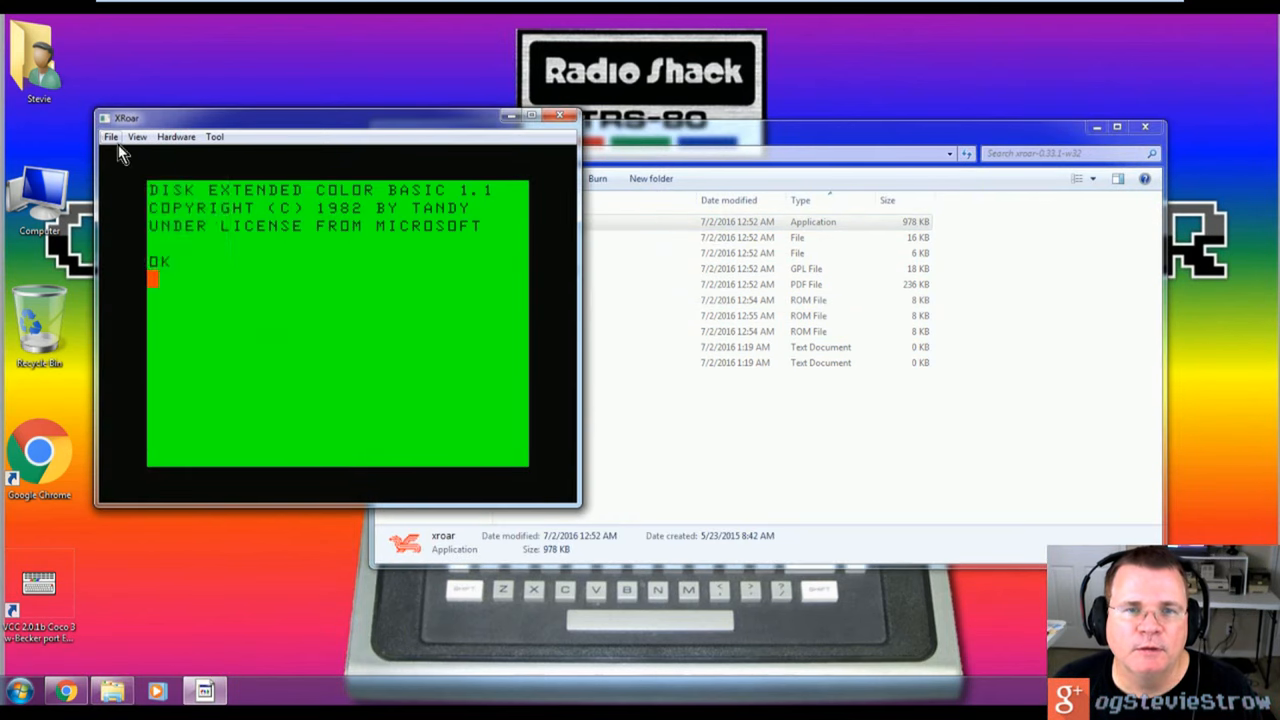
pyautogui.click(112, 136)
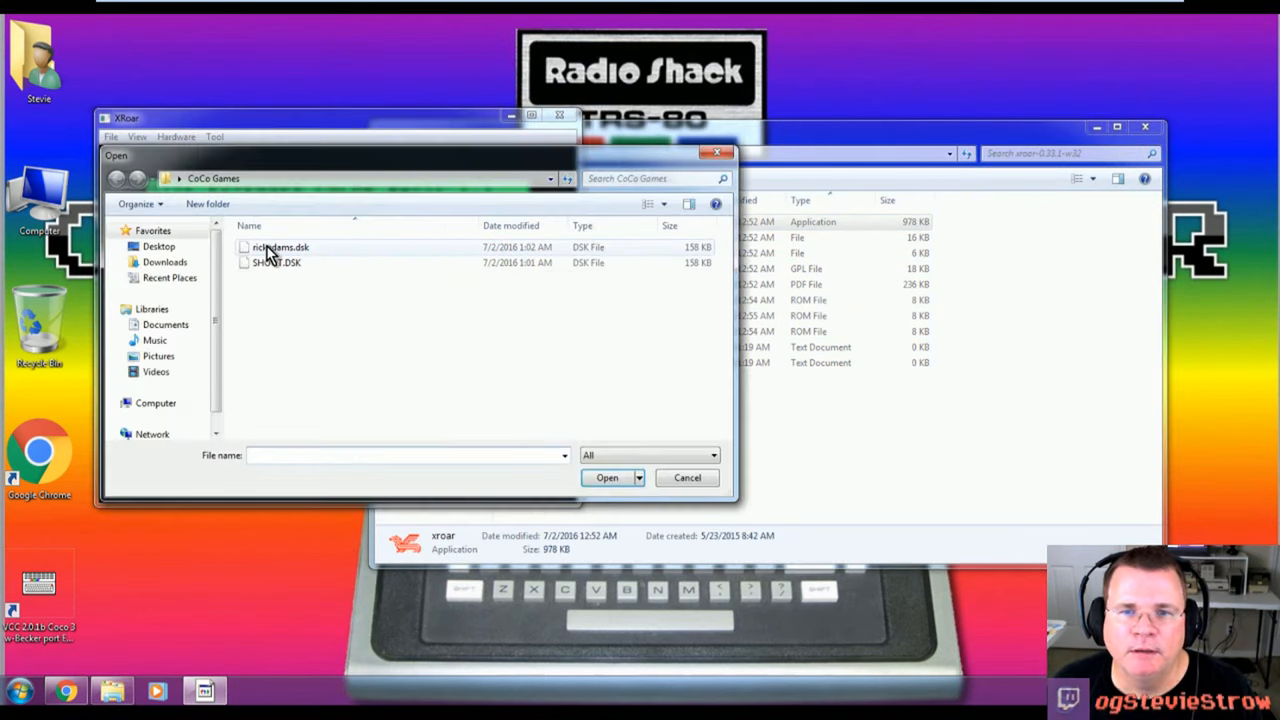
pyautogui.click(276, 262)
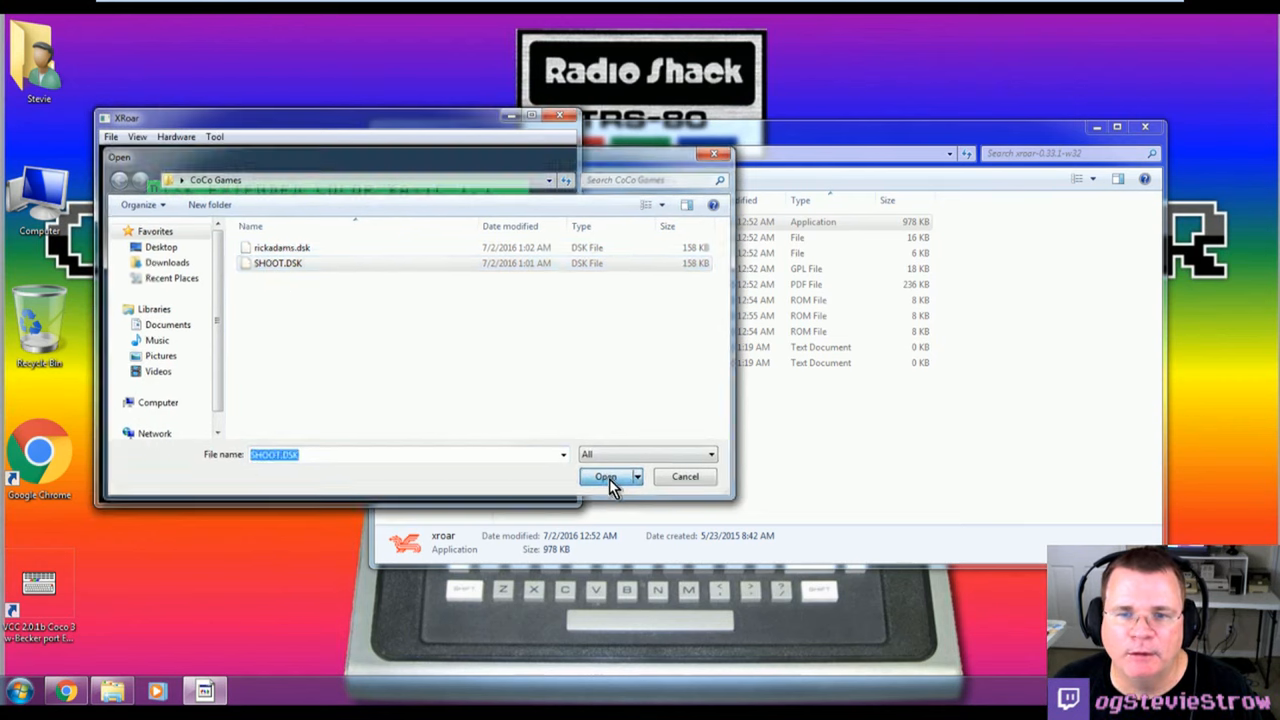
pyautogui.click(604, 476)
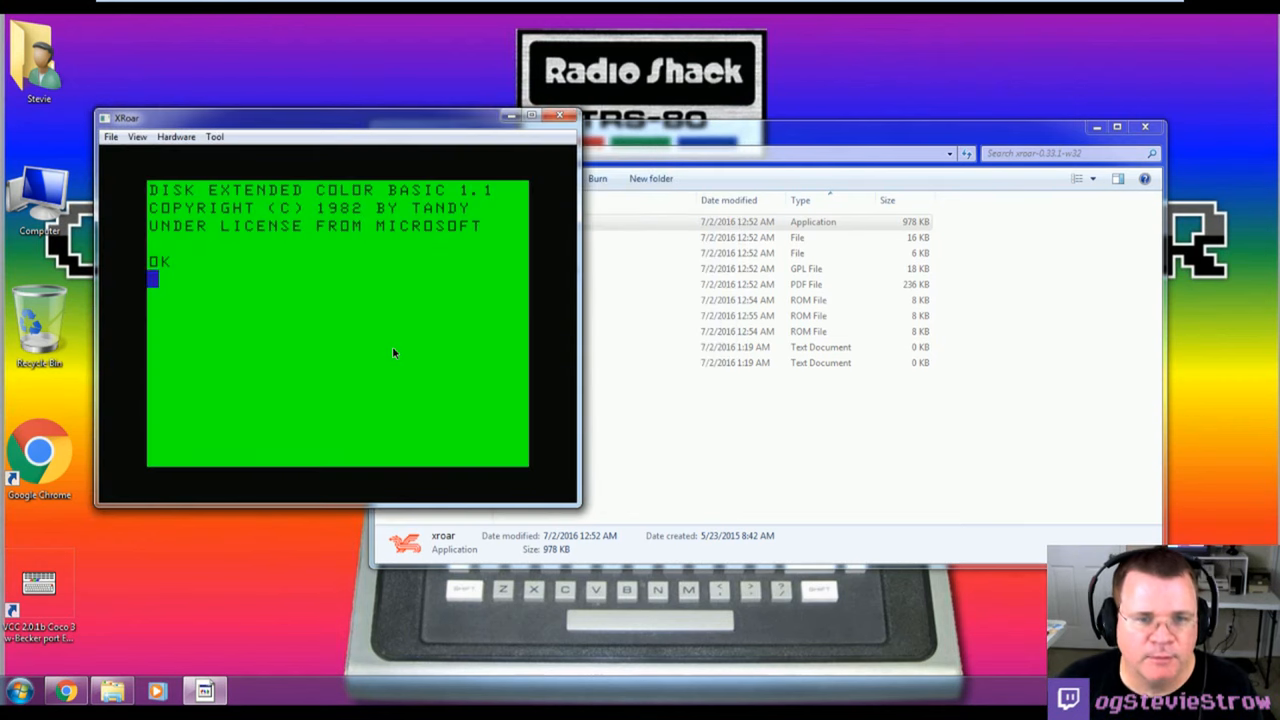
# Step: Use File > Drive 1 to browse Desktop > CoCo Games and open SHOOT.DSK
pyautogui.click(112, 136)
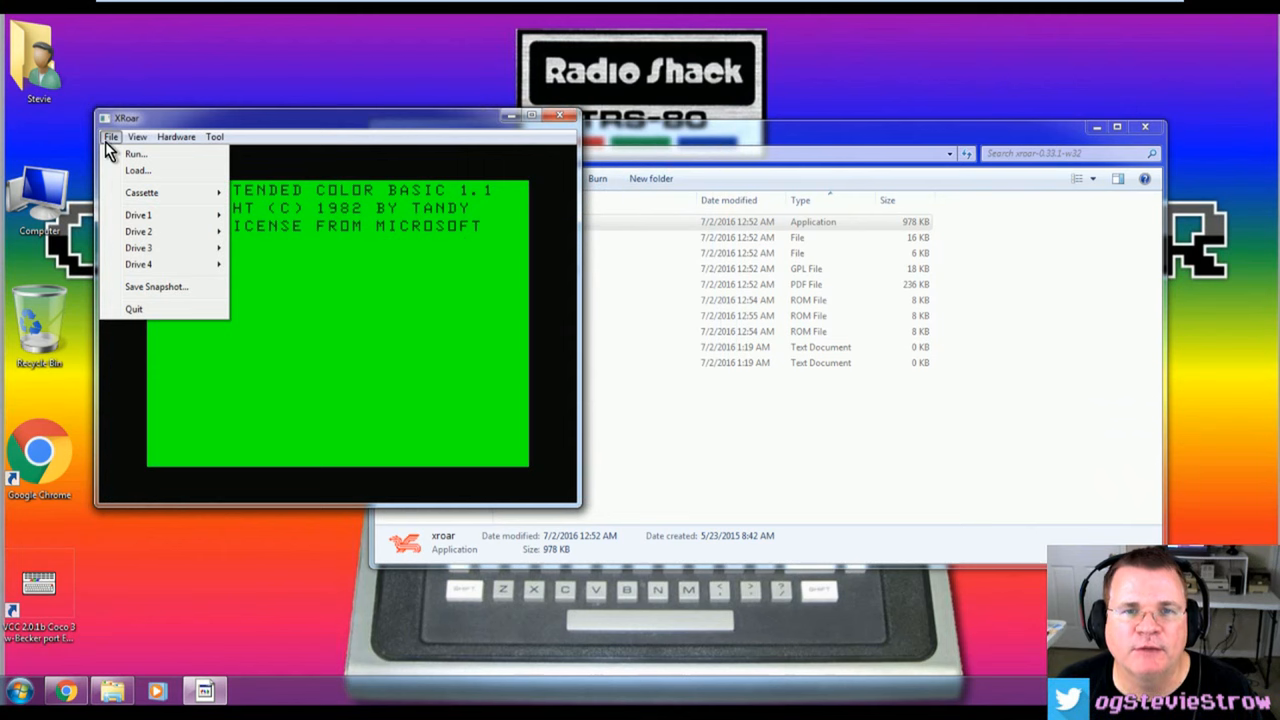
pyautogui.click(136, 170)
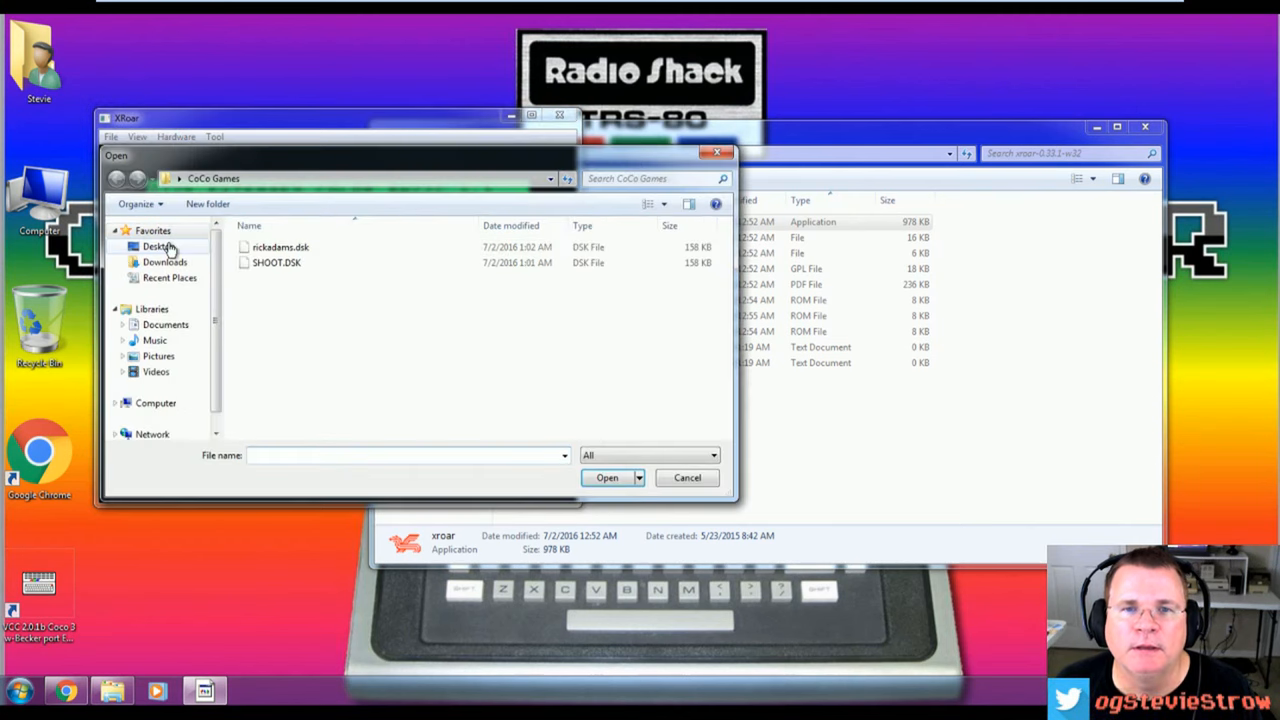
pyautogui.click(158, 246)
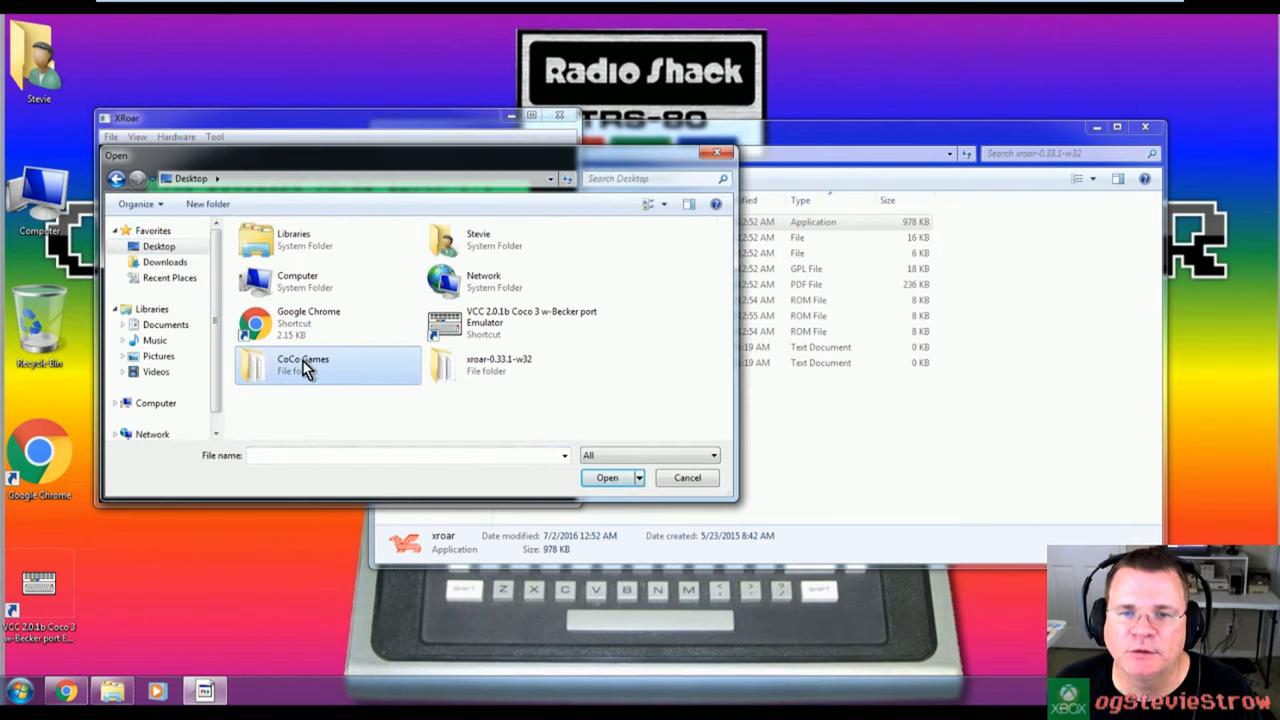
pyautogui.doubleClick(302, 364)
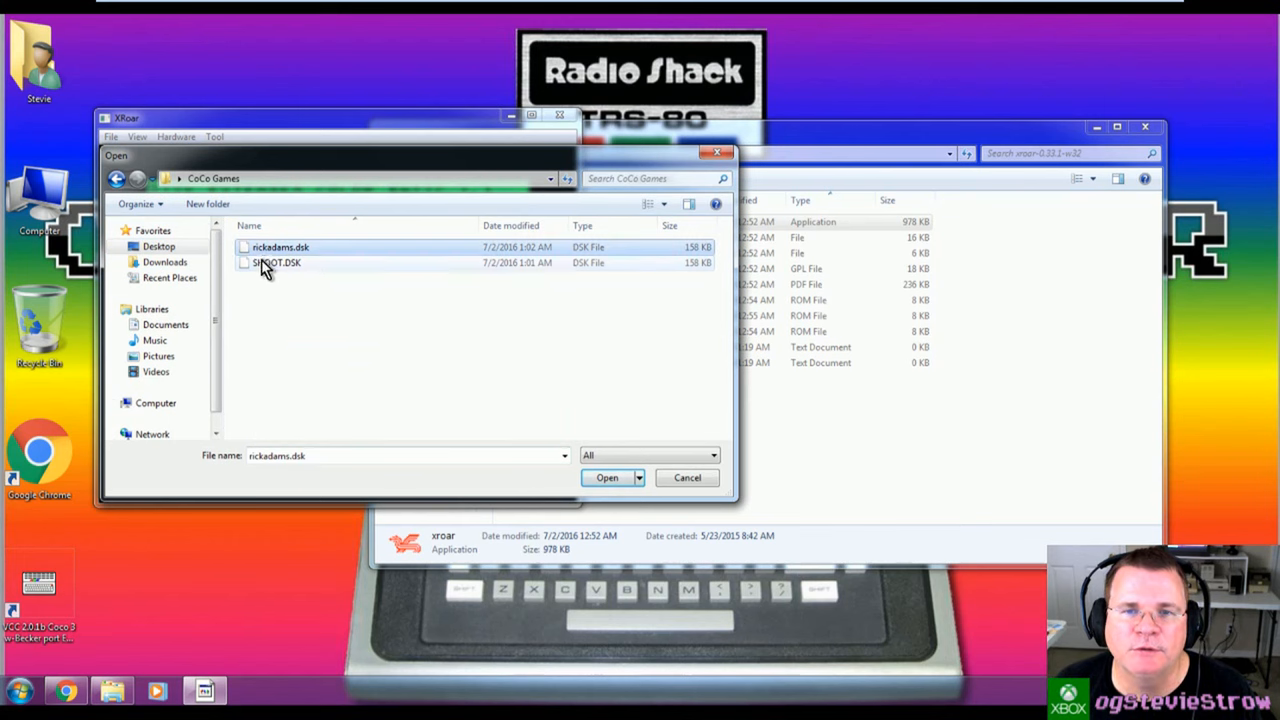
pyautogui.click(608, 476)
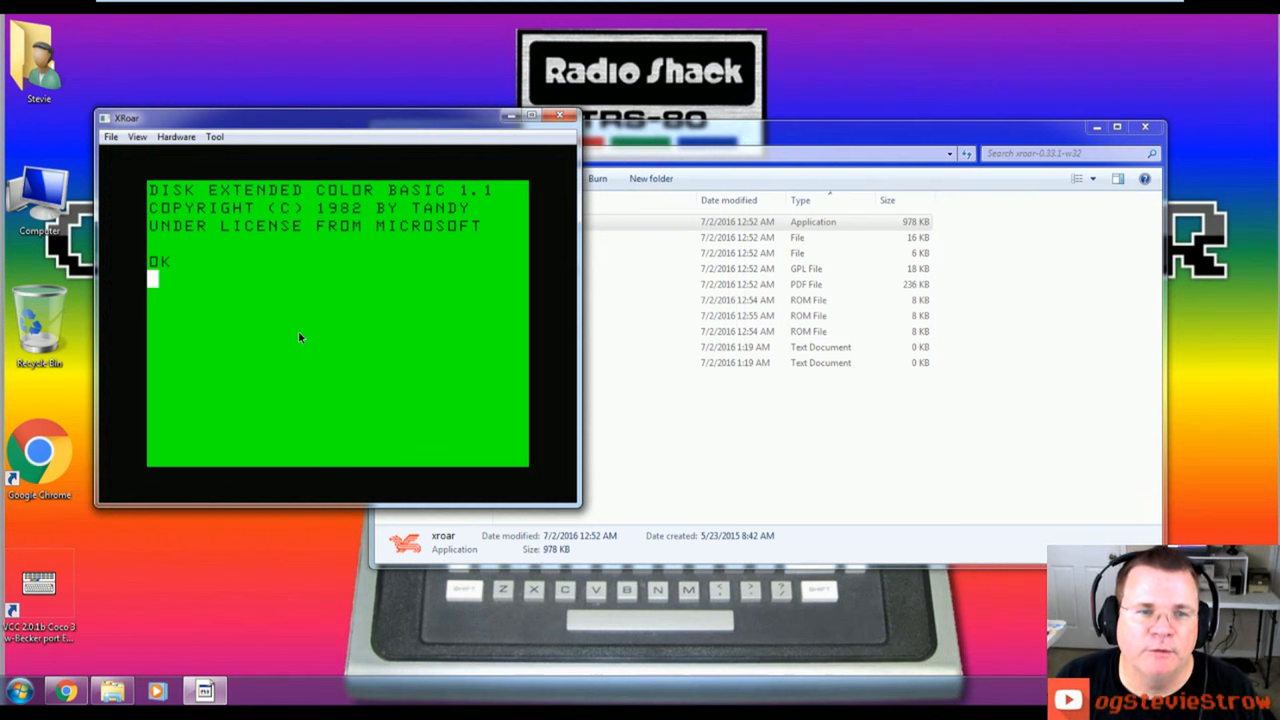
# Step: List the disk's contents with DIR
pyautogui.write('DIR')
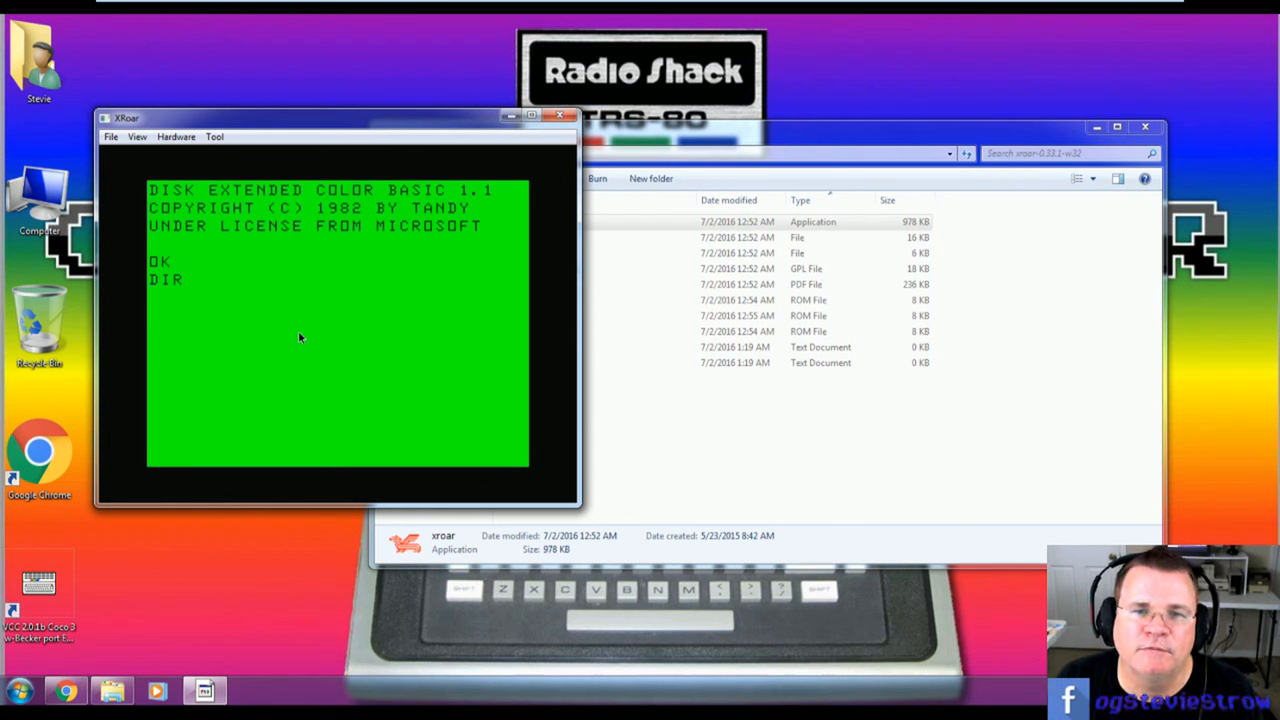
pyautogui.press('Return')
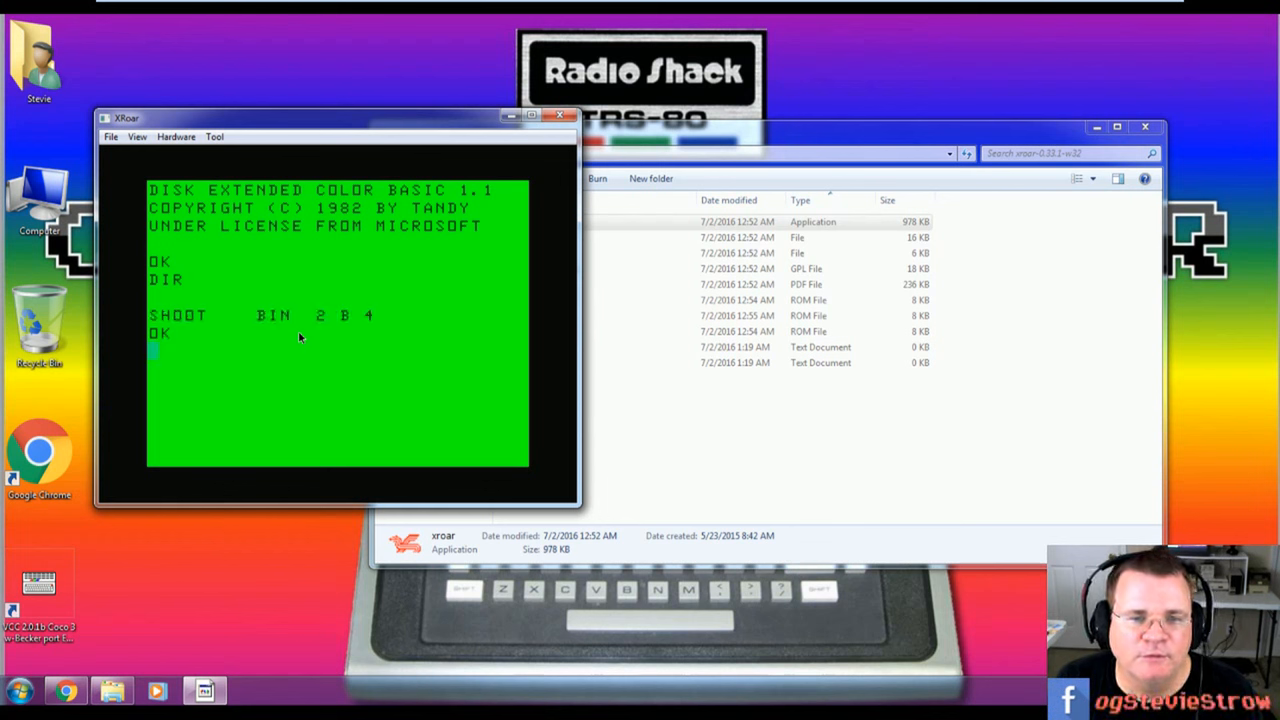
# Step: Load SHOOT from disk with LOADM"SHOOT and EXEC it to reach the Shooting Gallery title screen
pyautogui.write('LOA')
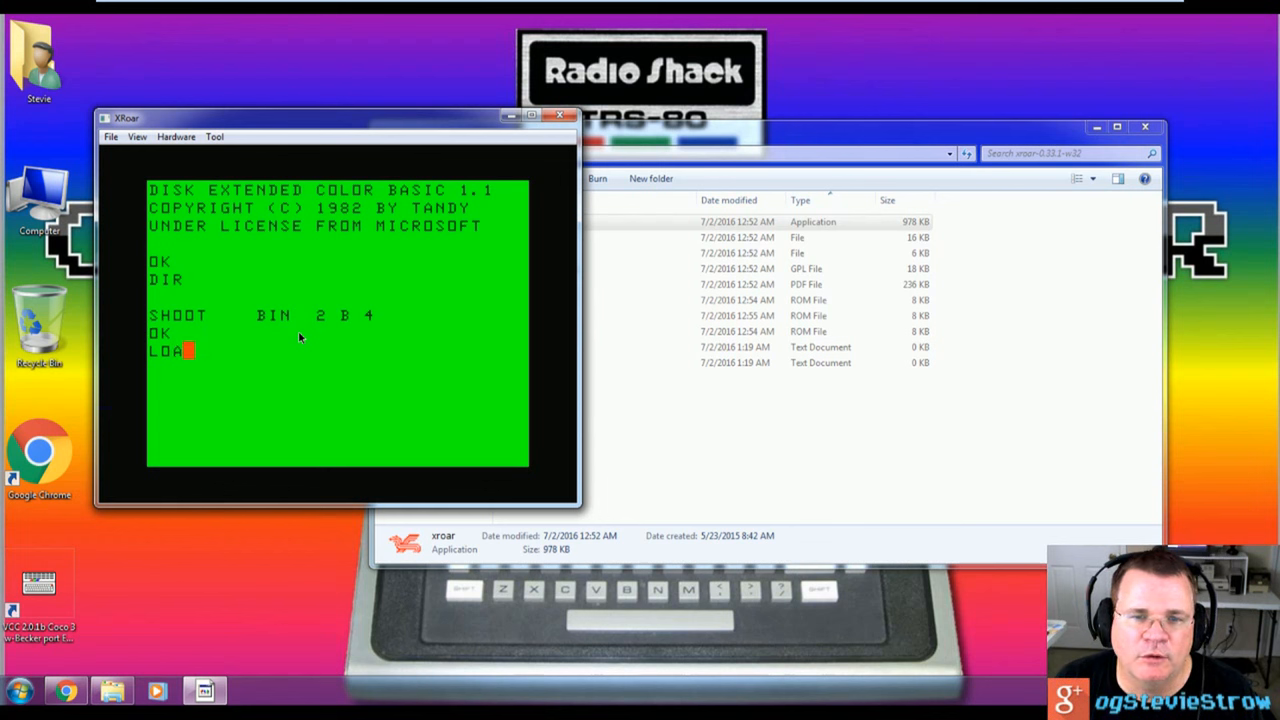
pyautogui.write('D')
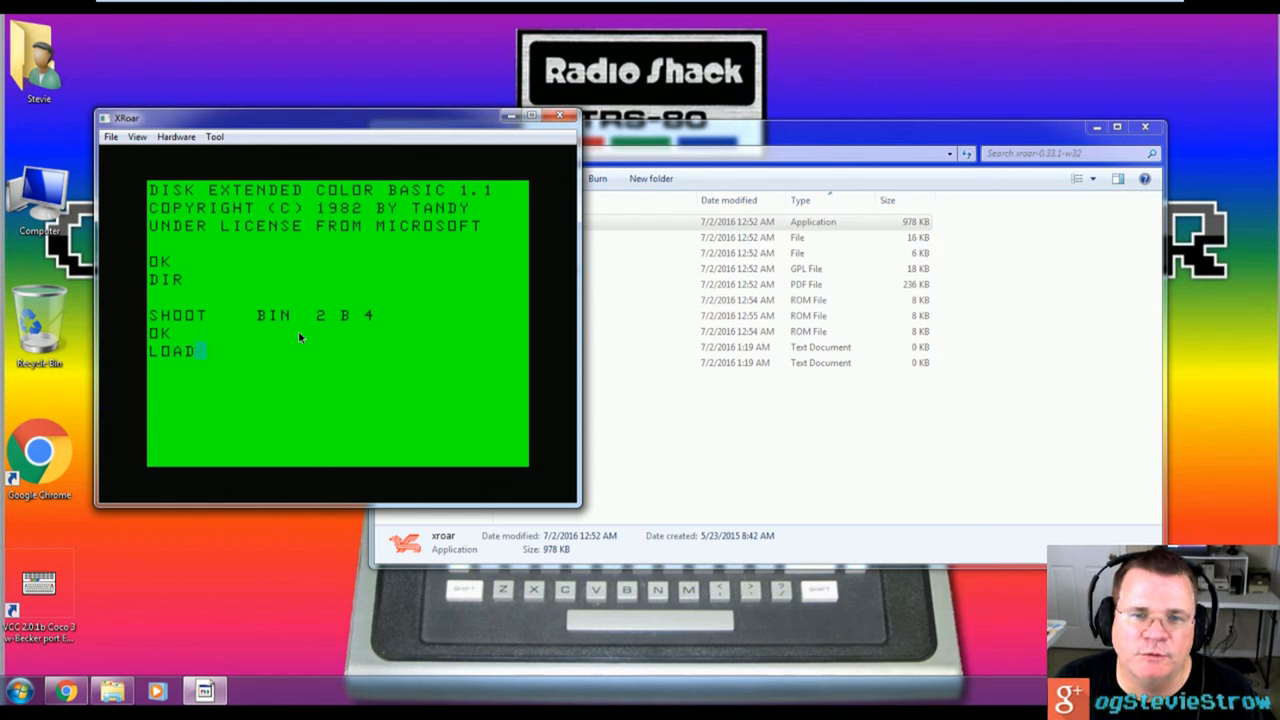
pyautogui.write('M')
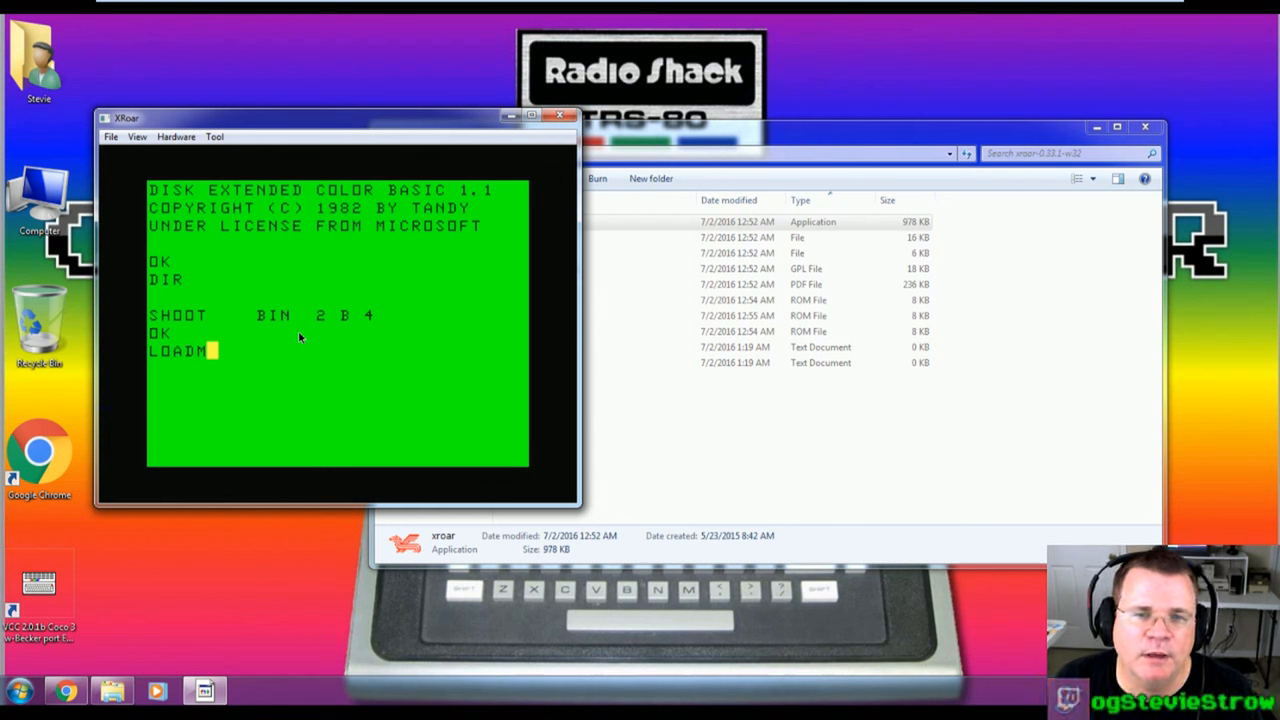
pyautogui.write('"SHO')
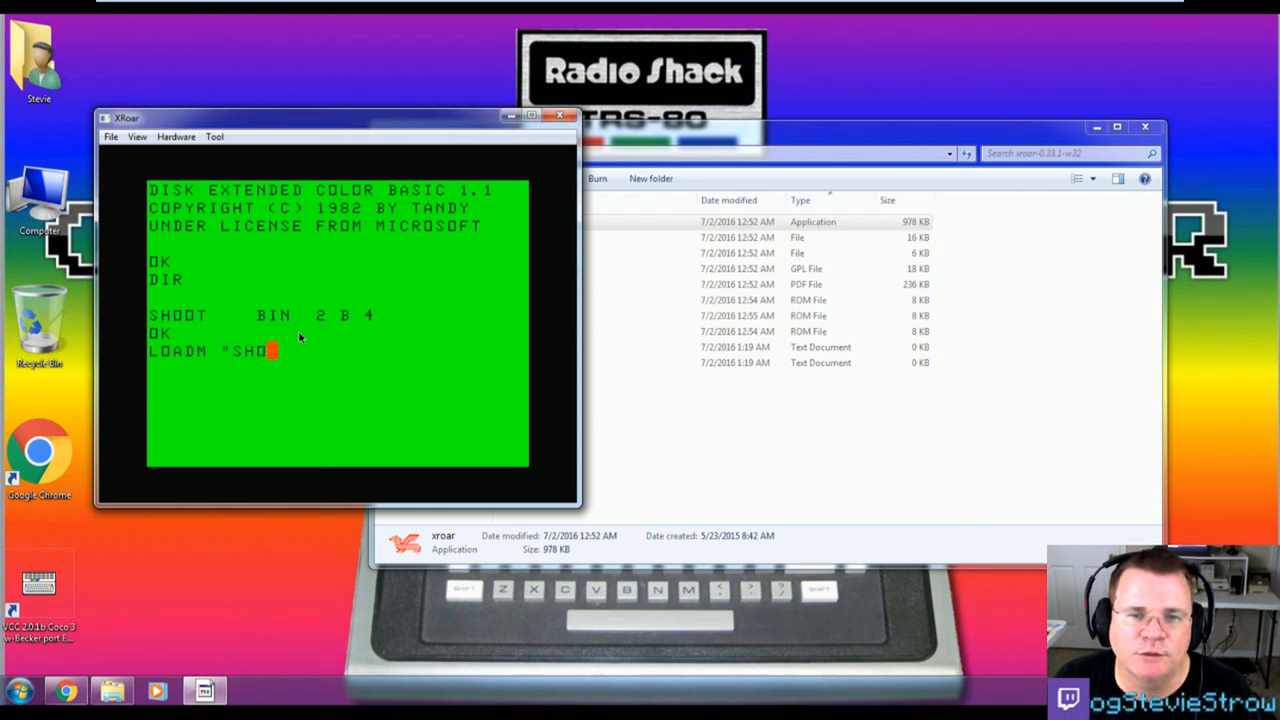
pyautogui.write('OT')
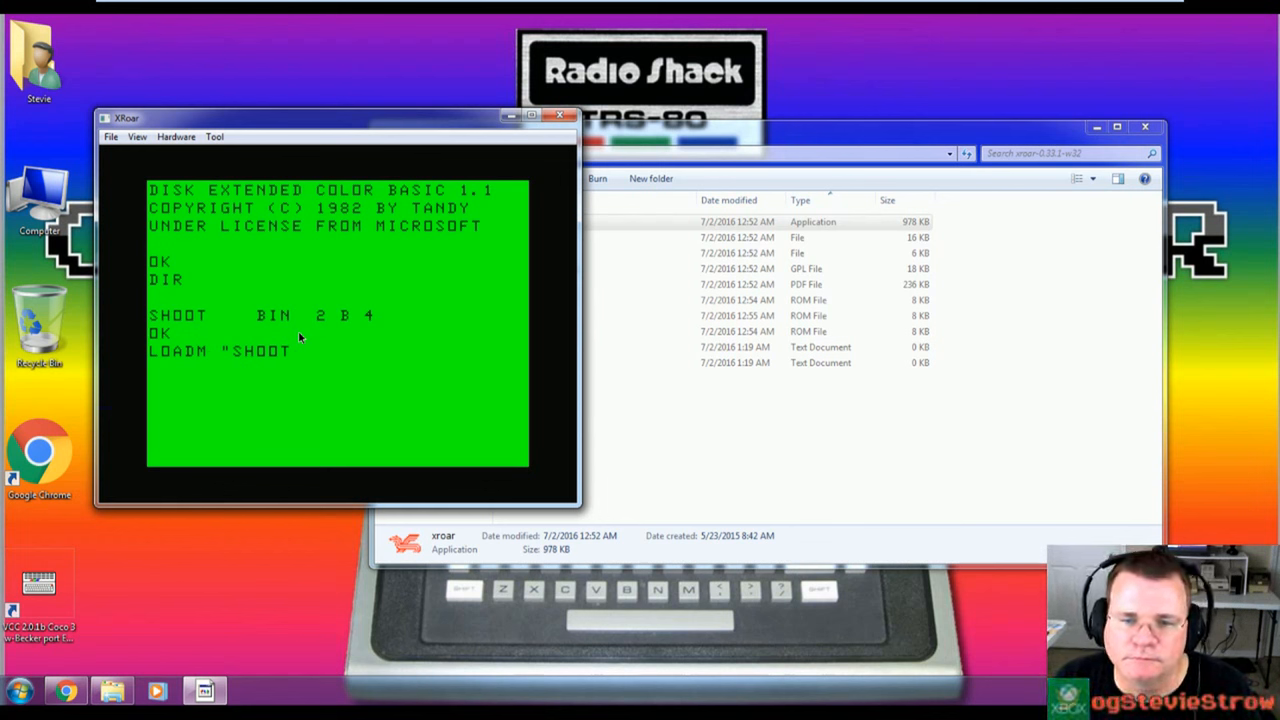
pyautogui.write('EXEC')
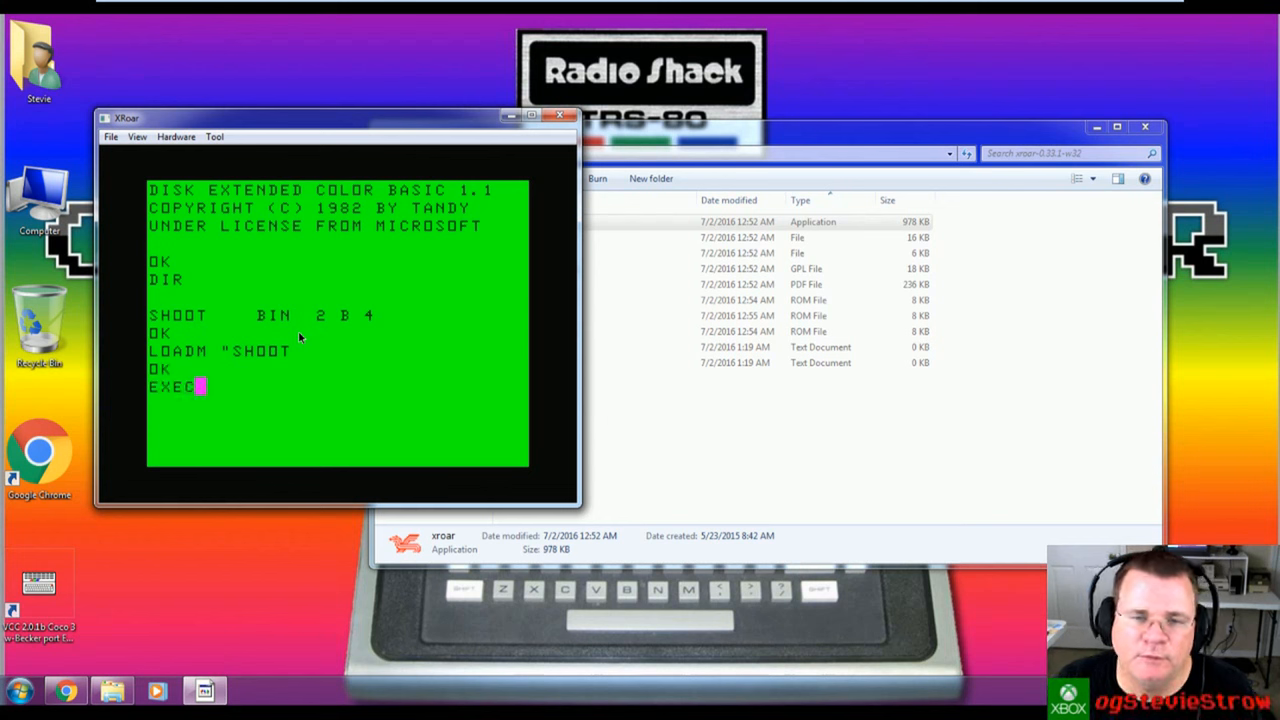
pyautogui.press('Return')
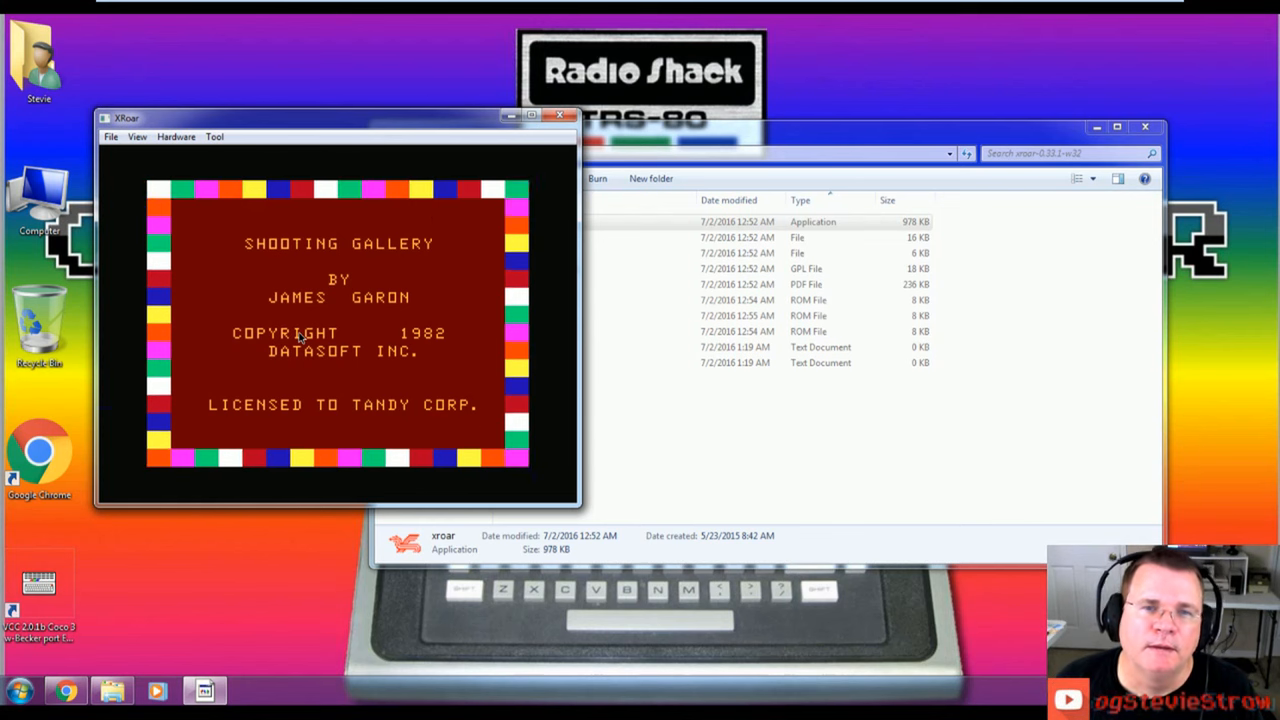
# Step: Set View cross-colour to Blue-red and switch Shooting Gallery to full screen
pyautogui.click(136, 136)
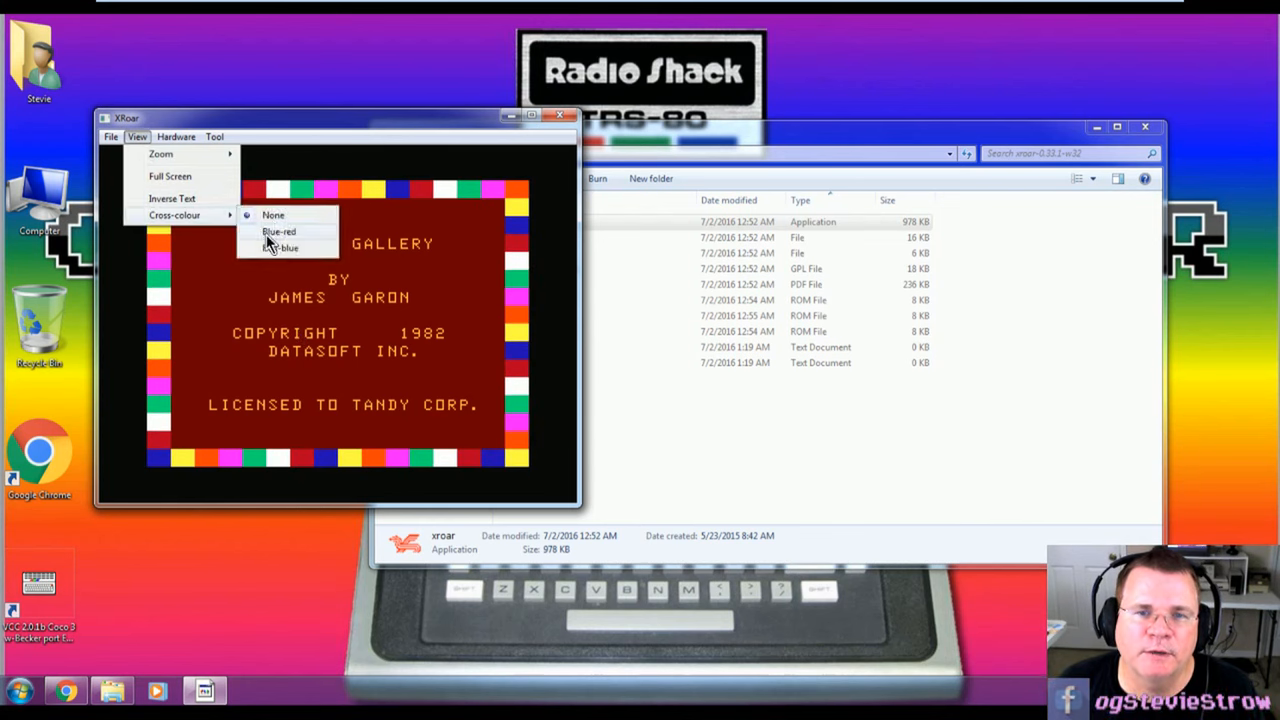
pyautogui.click(272, 216)
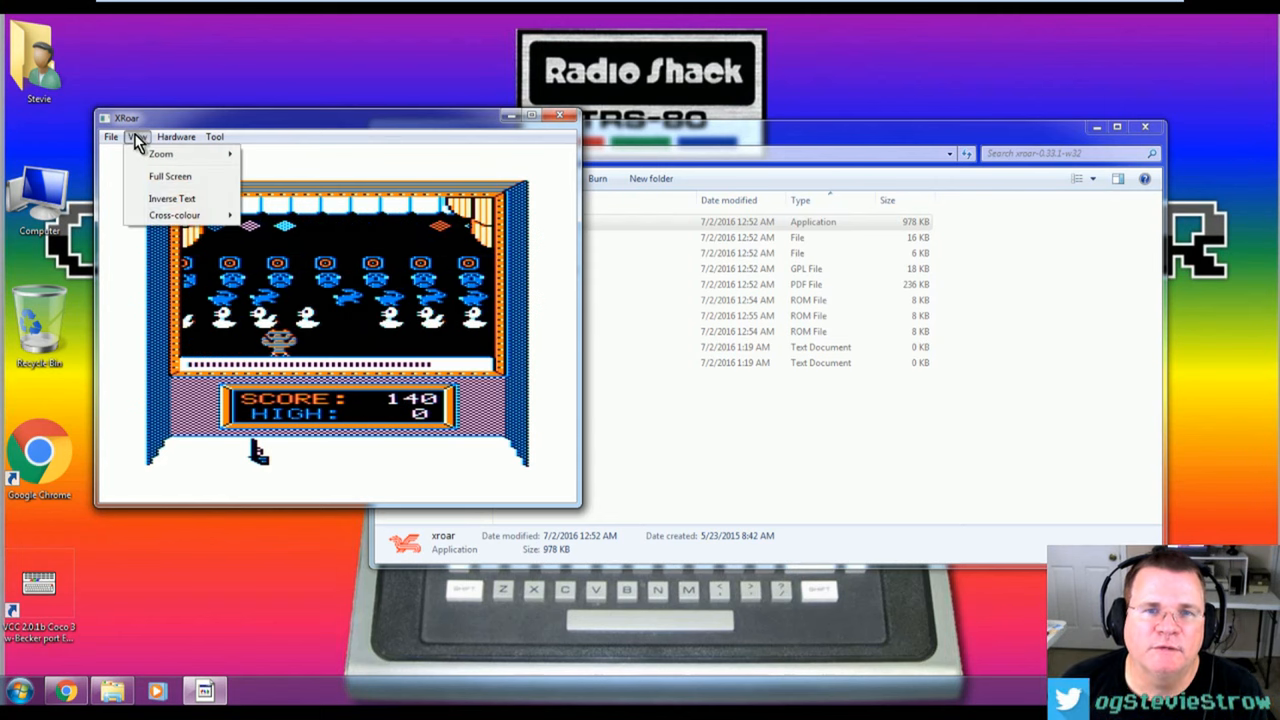
pyautogui.click(168, 176)
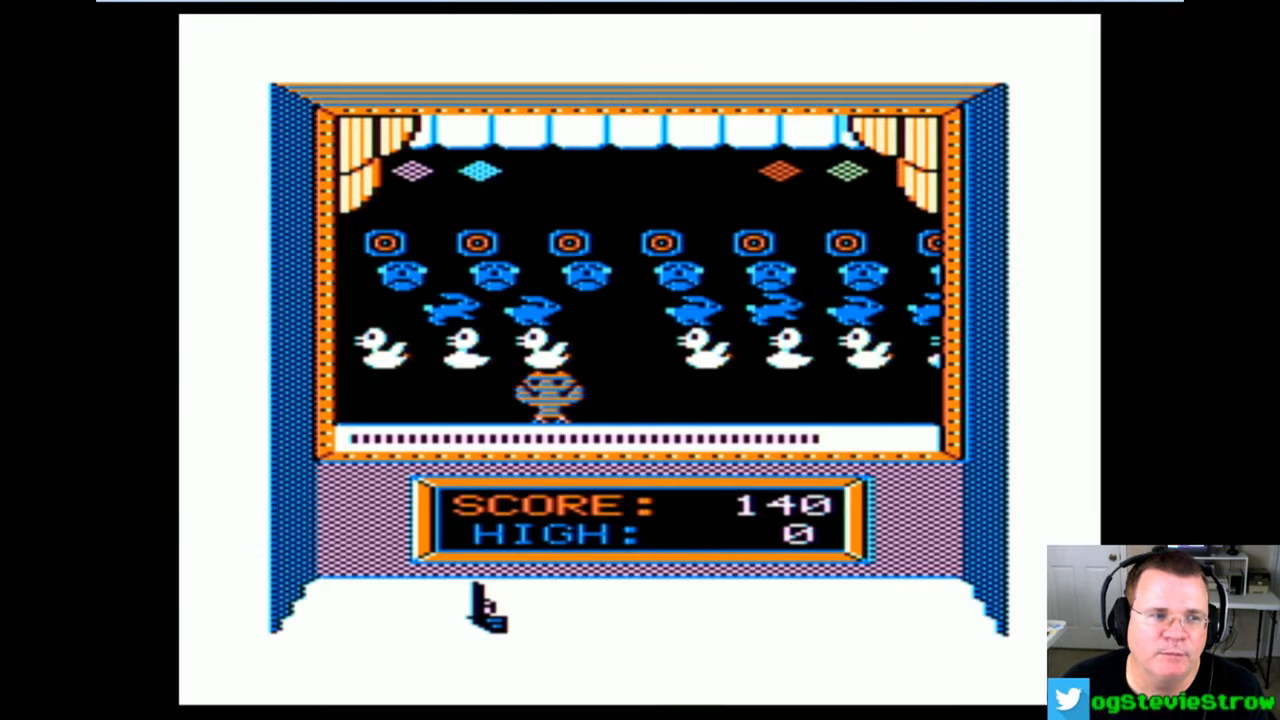